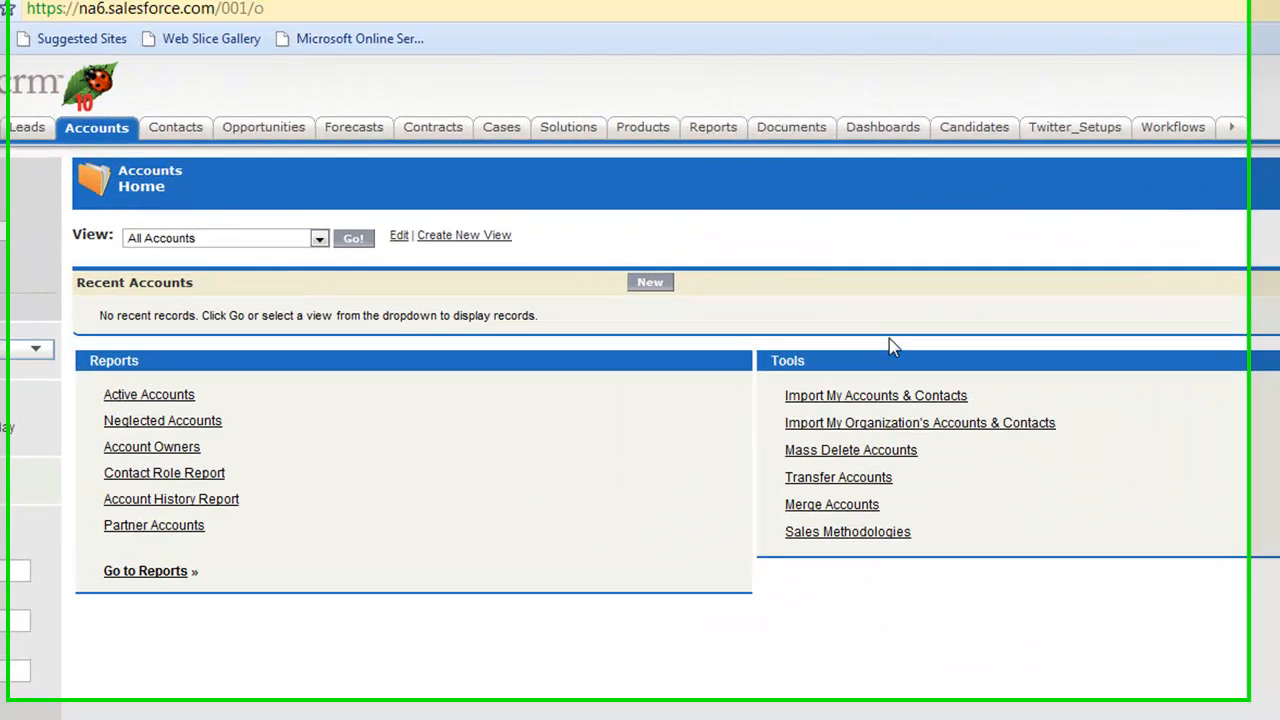
# - List all Salesforce accounts using the All Accounts view, showing no records yet
pyautogui.click(353, 238)
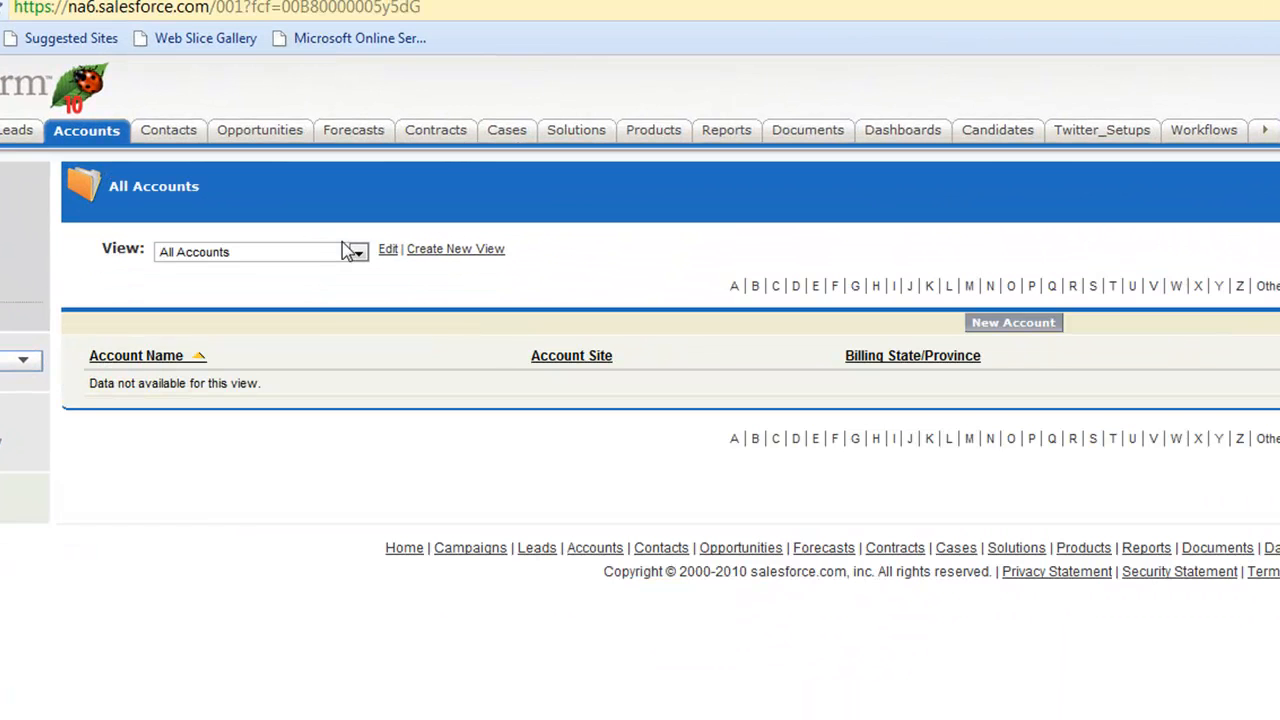
pyautogui.moveTo(1101, 130)
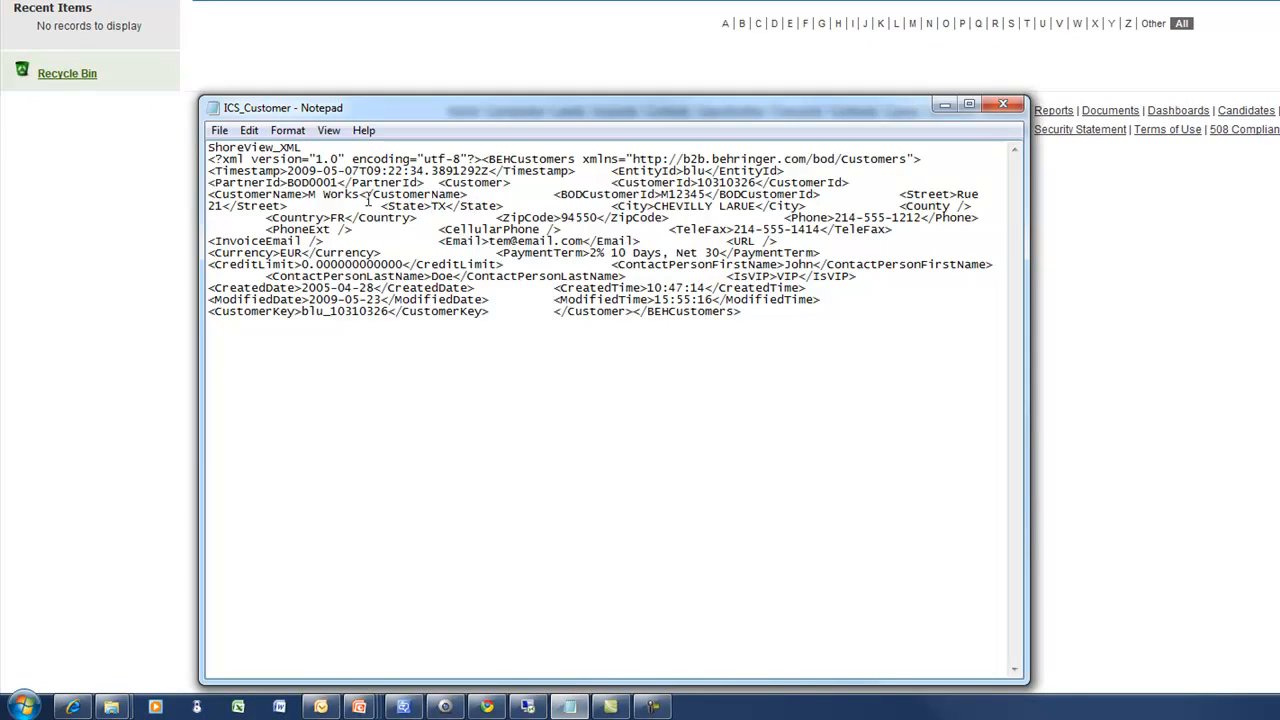
# - Inspect the TX state value in the ICS_Customer XML, then return to Salesforce accounts
pyautogui.doubleClick(335, 194)
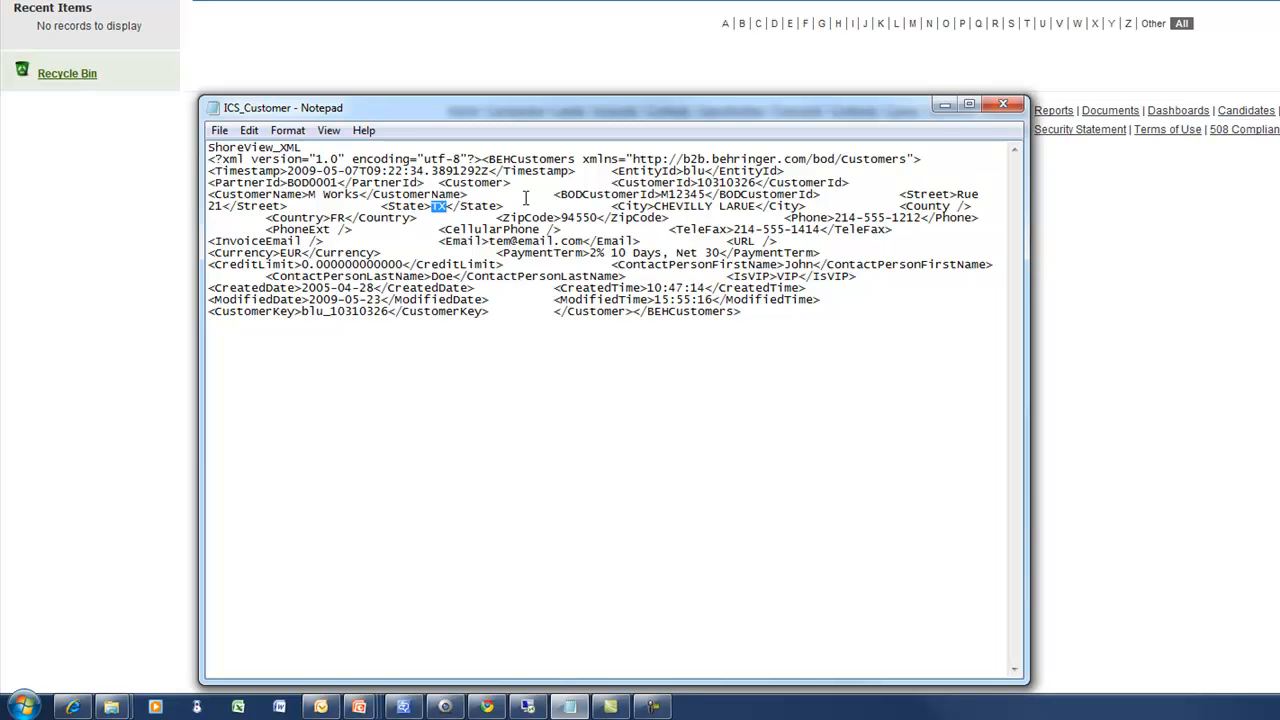
pyautogui.click(1002, 103)
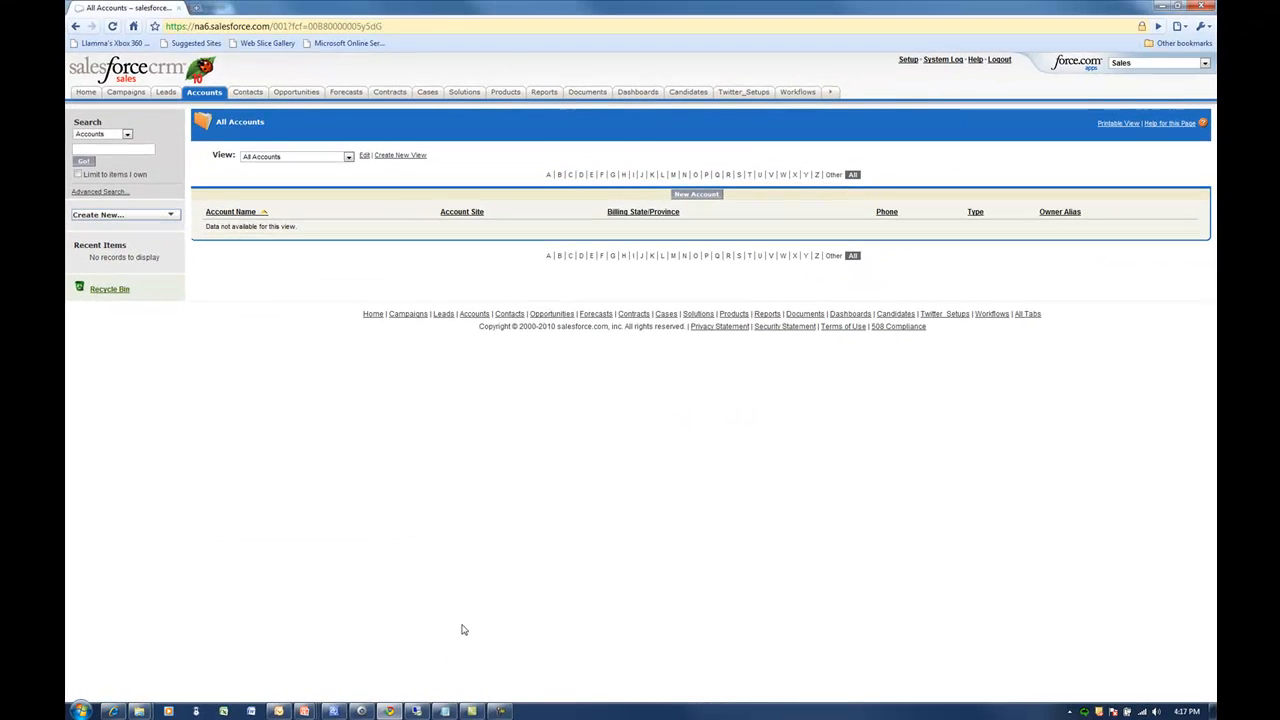
pyautogui.moveTo(188, 677)
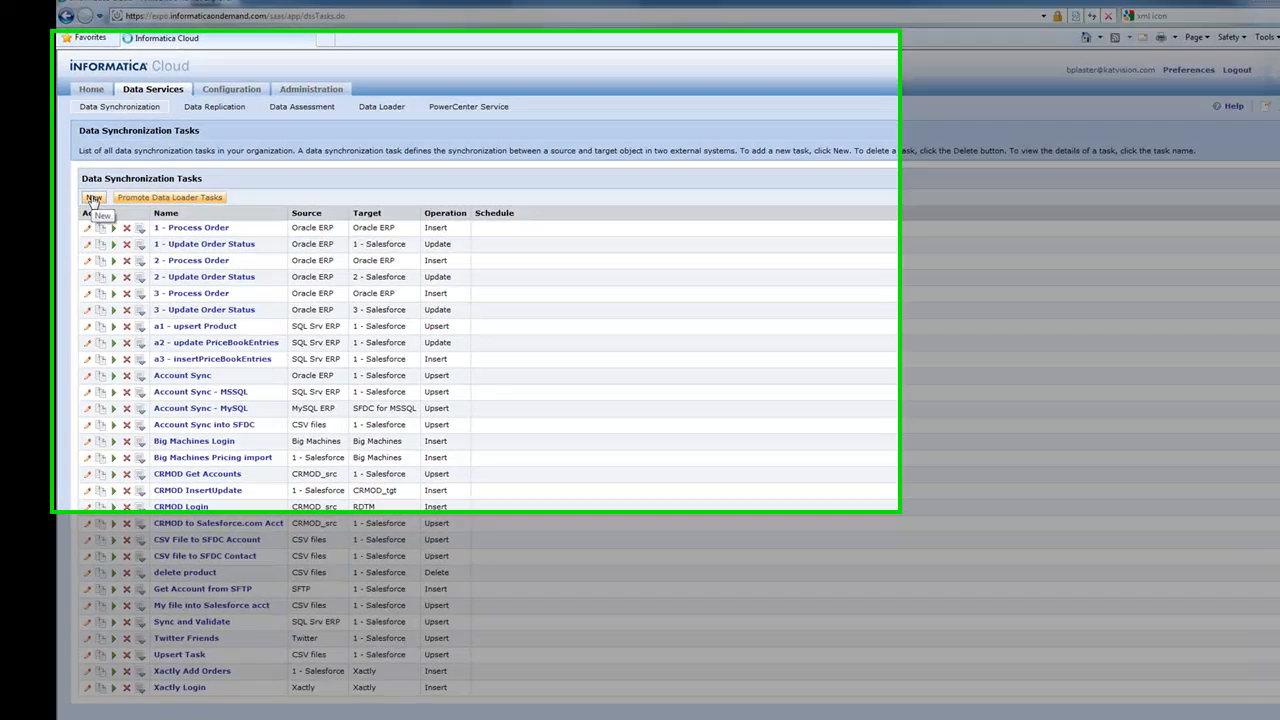
# - Create a new sync task named 'b2b xml into sfdc' and continue to its source
pyautogui.click(93, 197)
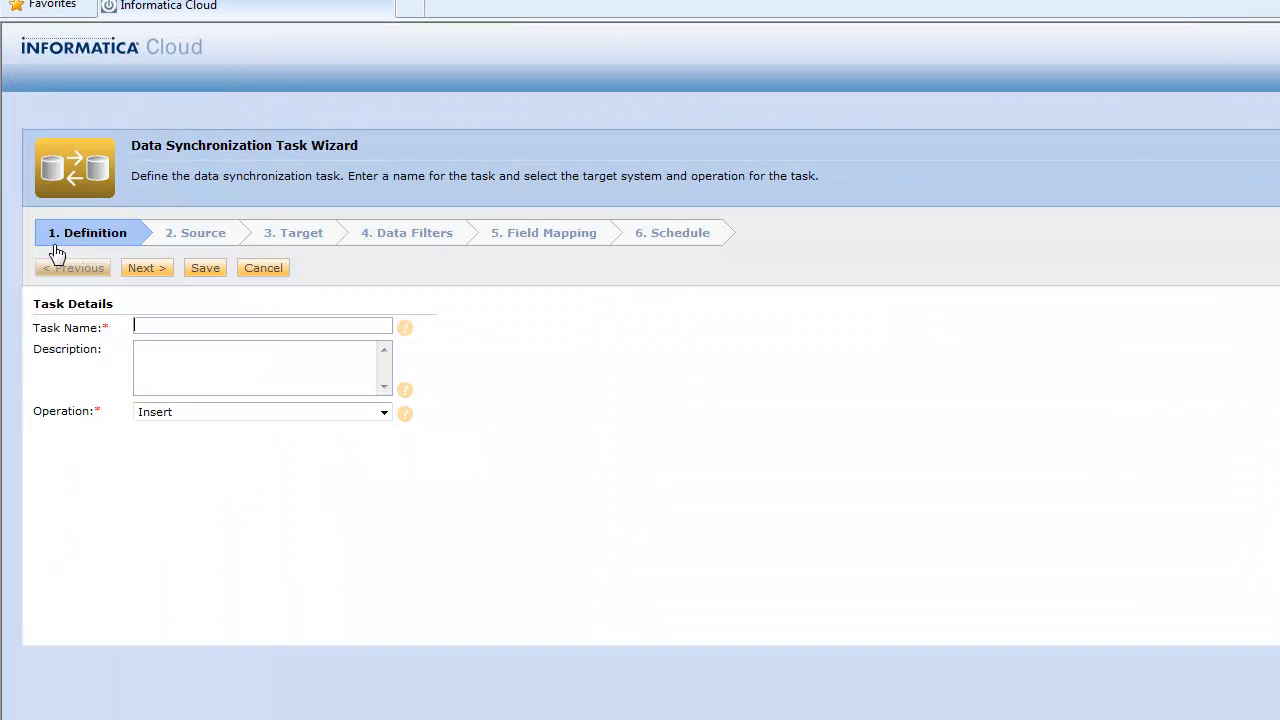
pyautogui.click(262, 326)
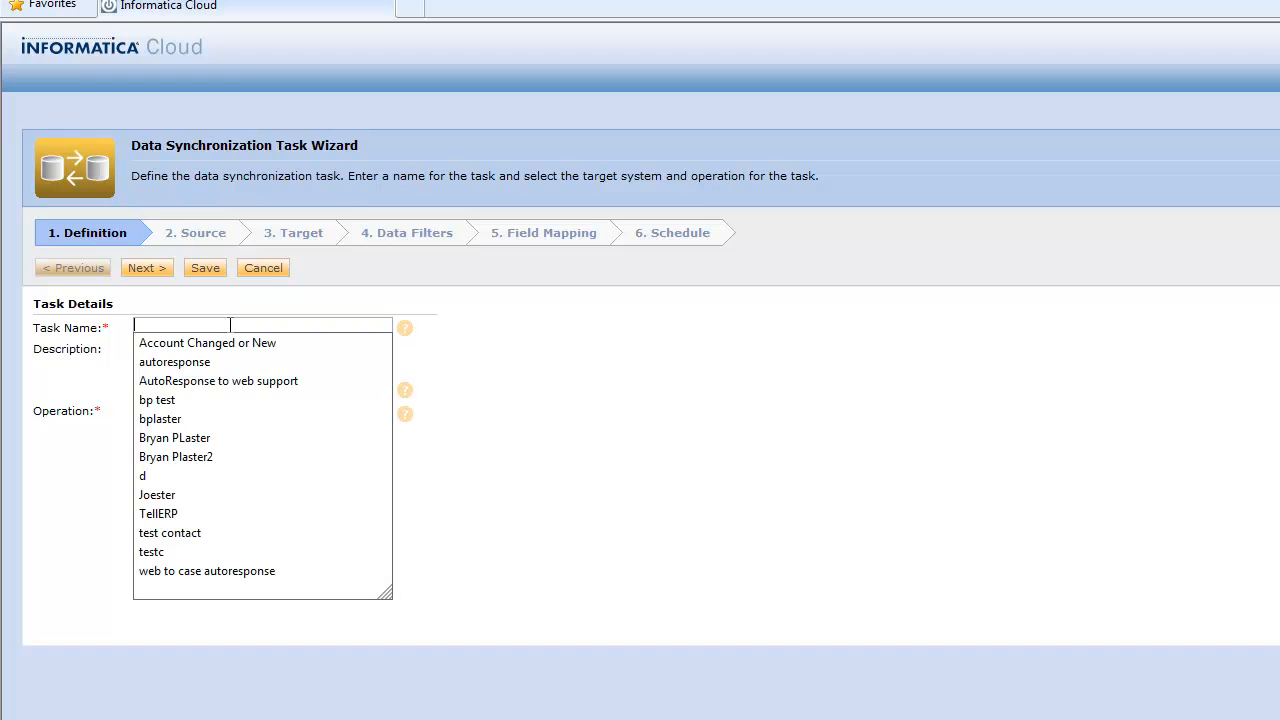
pyautogui.write('b2b')
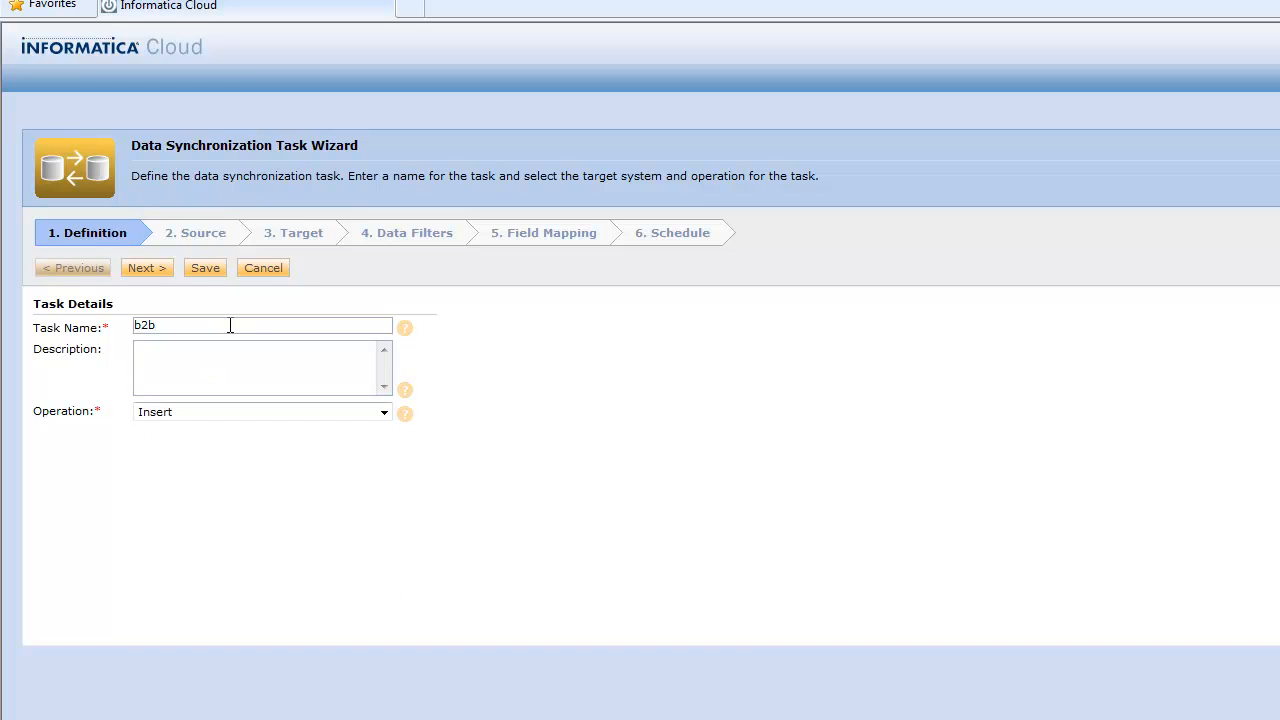
pyautogui.write('xml into s')
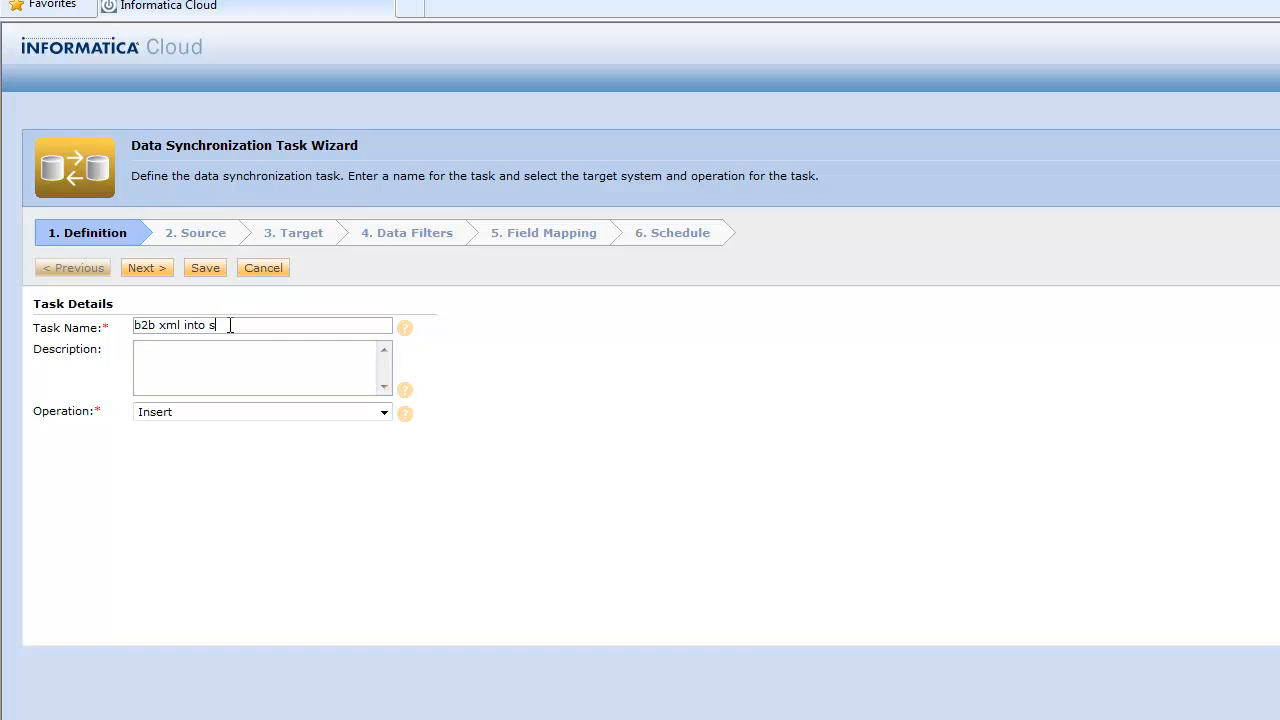
pyautogui.write('fdc')
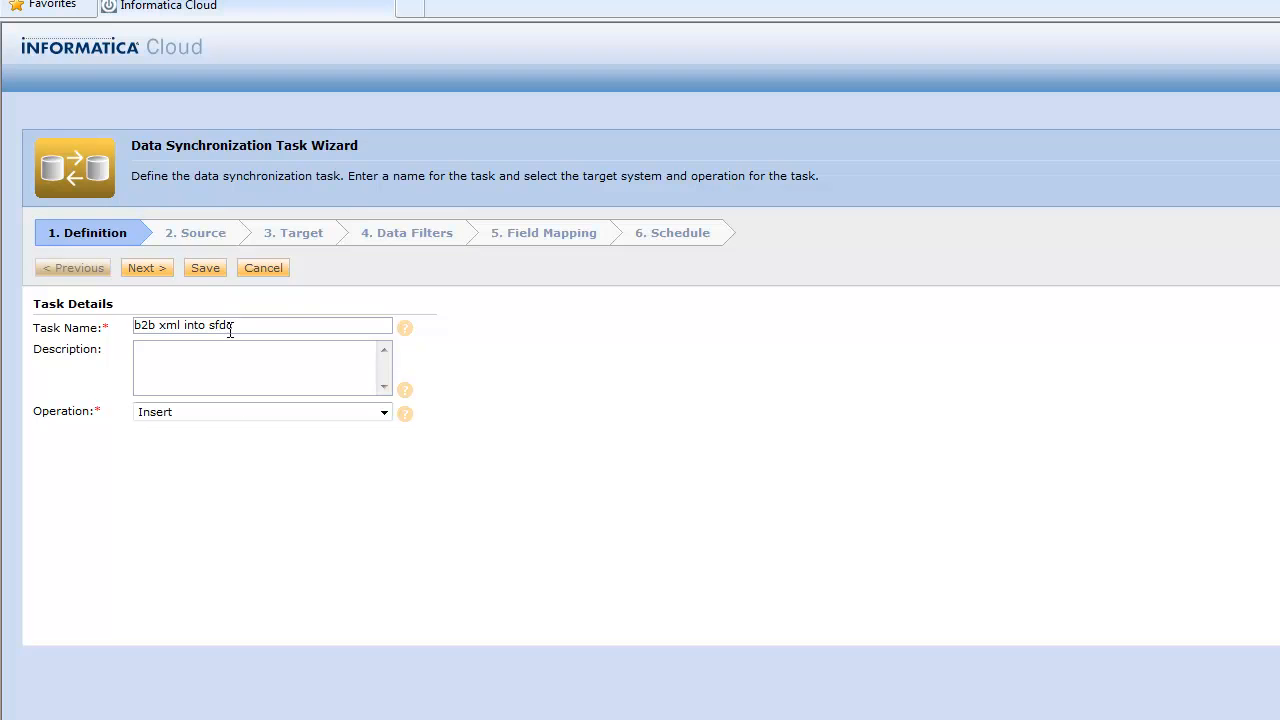
pyautogui.click(260, 411)
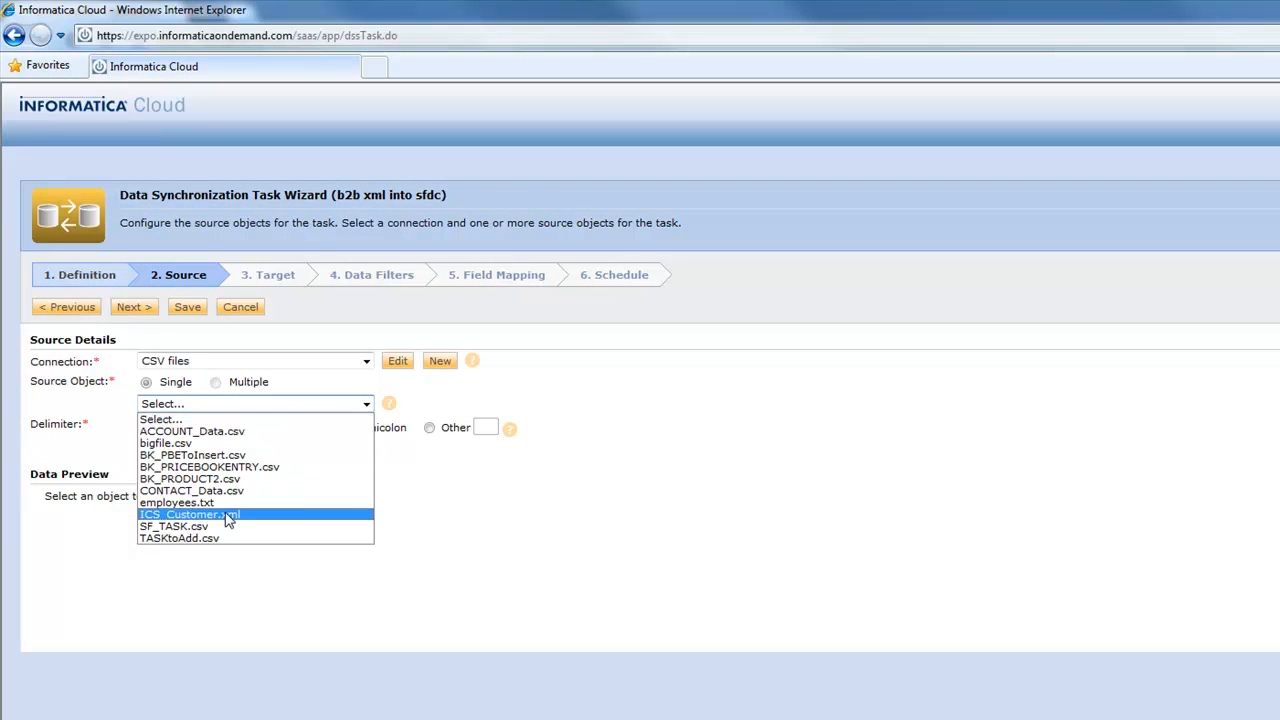
# - Use ICS_Customer.xml as the source file with a custom '^' delimiter
pyautogui.click(189, 514)
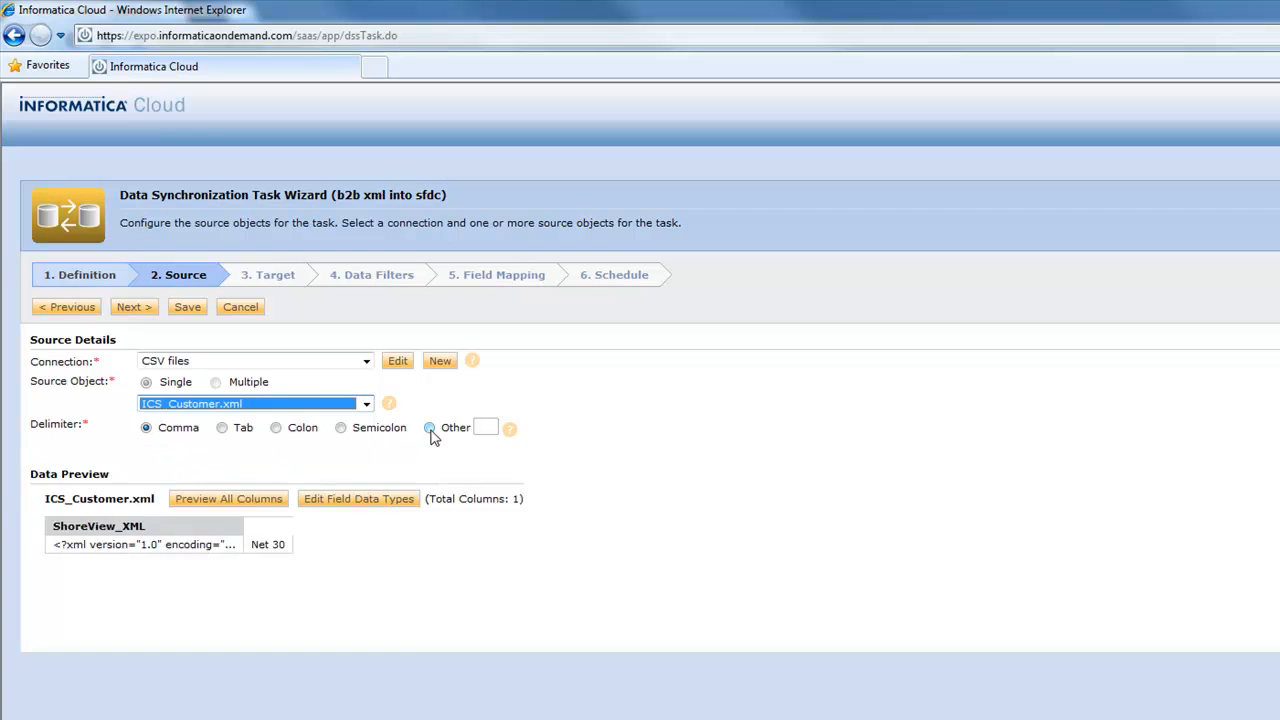
pyautogui.click(429, 427)
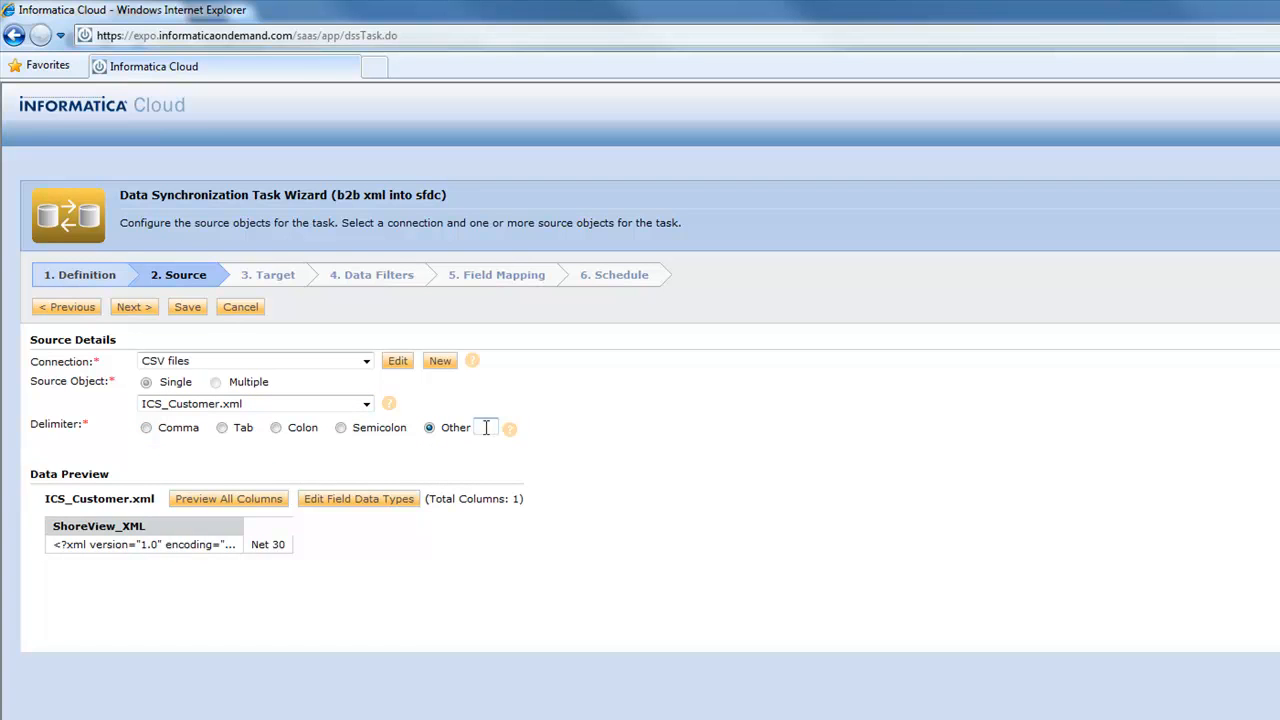
pyautogui.write('^')
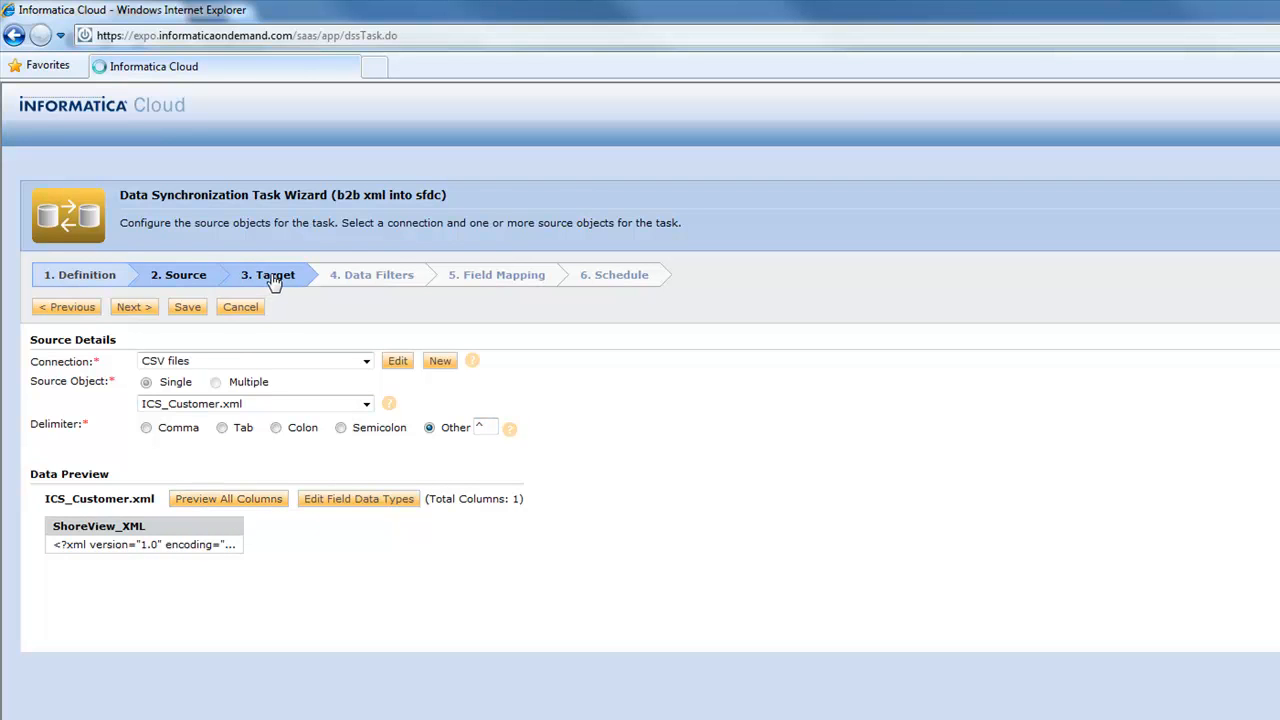
# - Target the Account object through the 1 - Salesforce connection
pyautogui.click(268, 274)
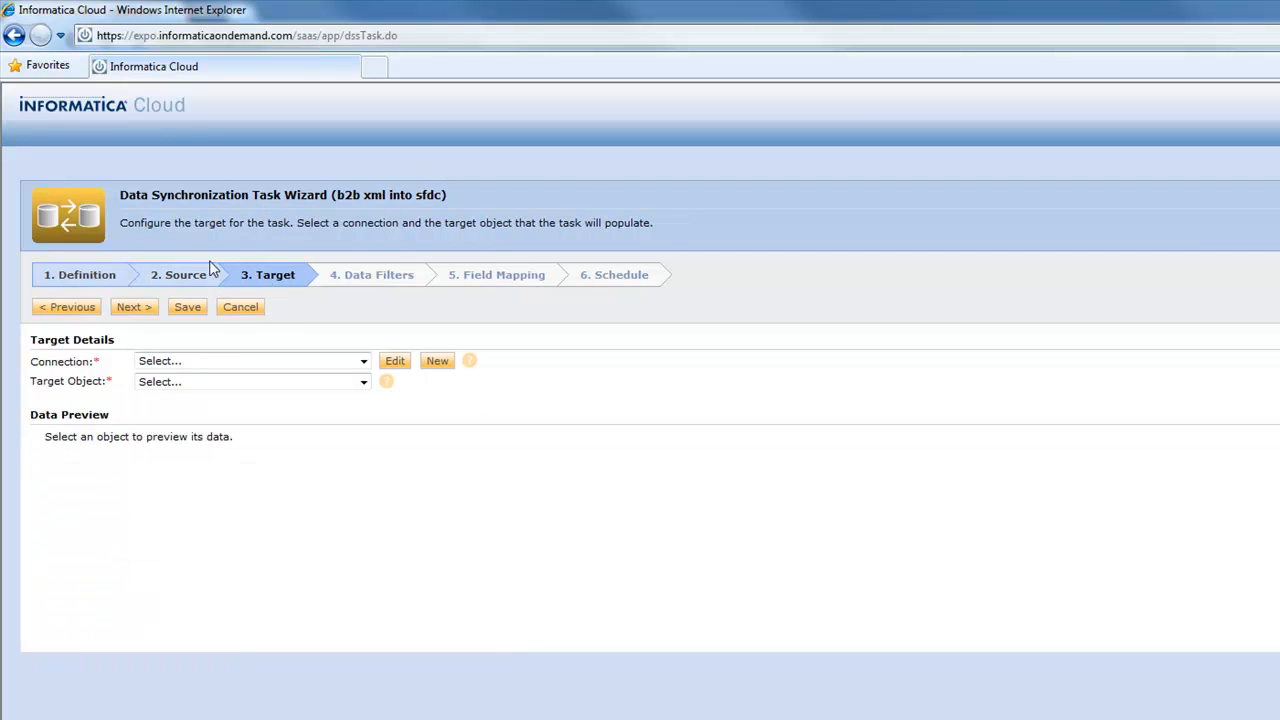
pyautogui.moveTo(178, 274)
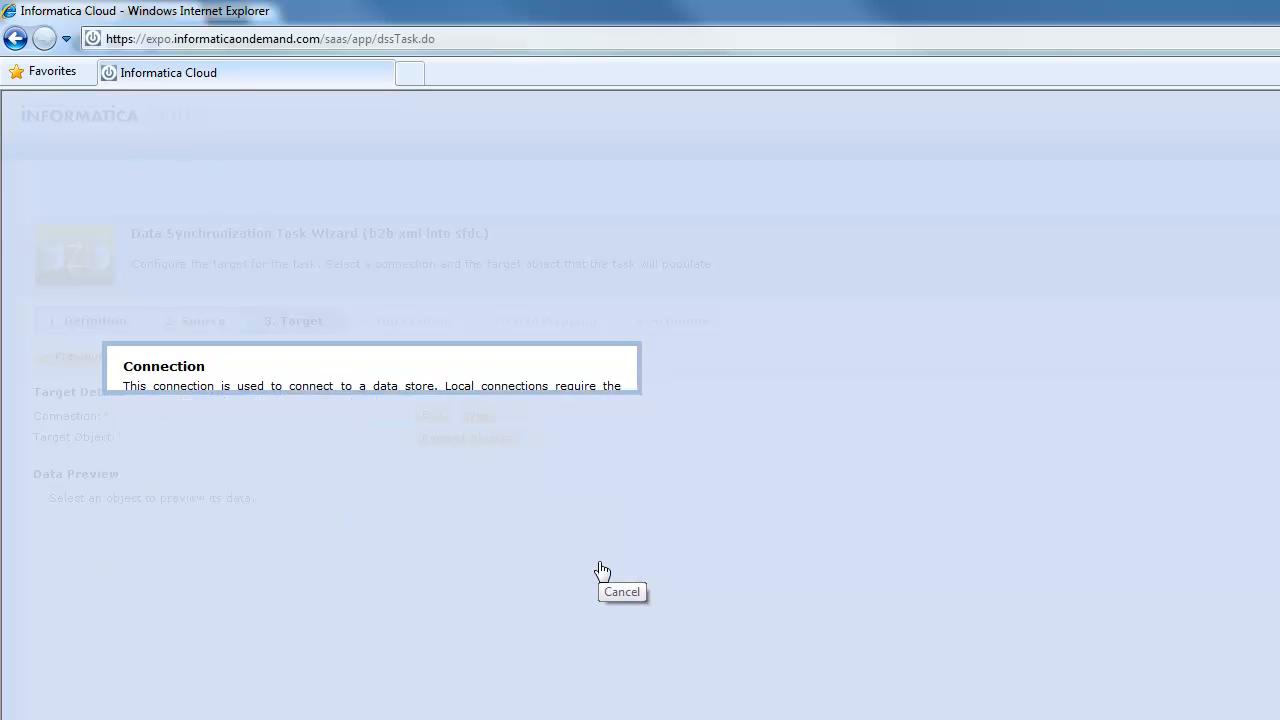
pyautogui.click(397, 437)
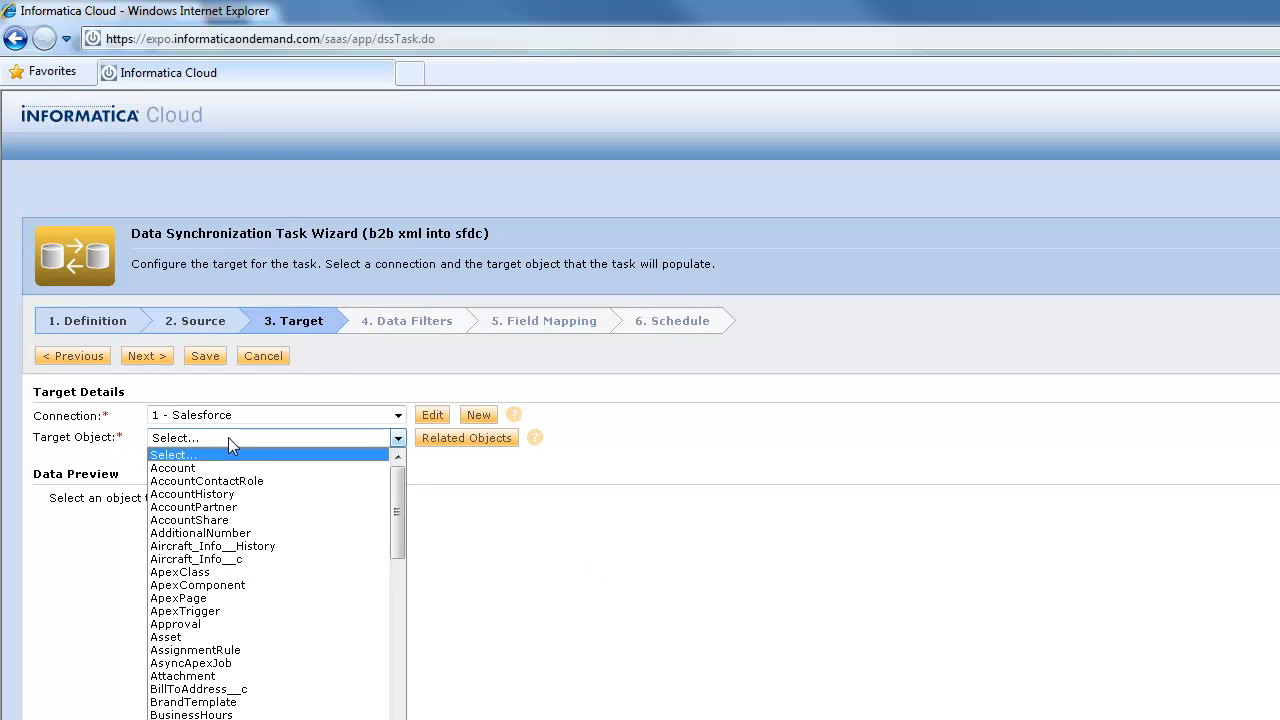
pyautogui.click(172, 468)
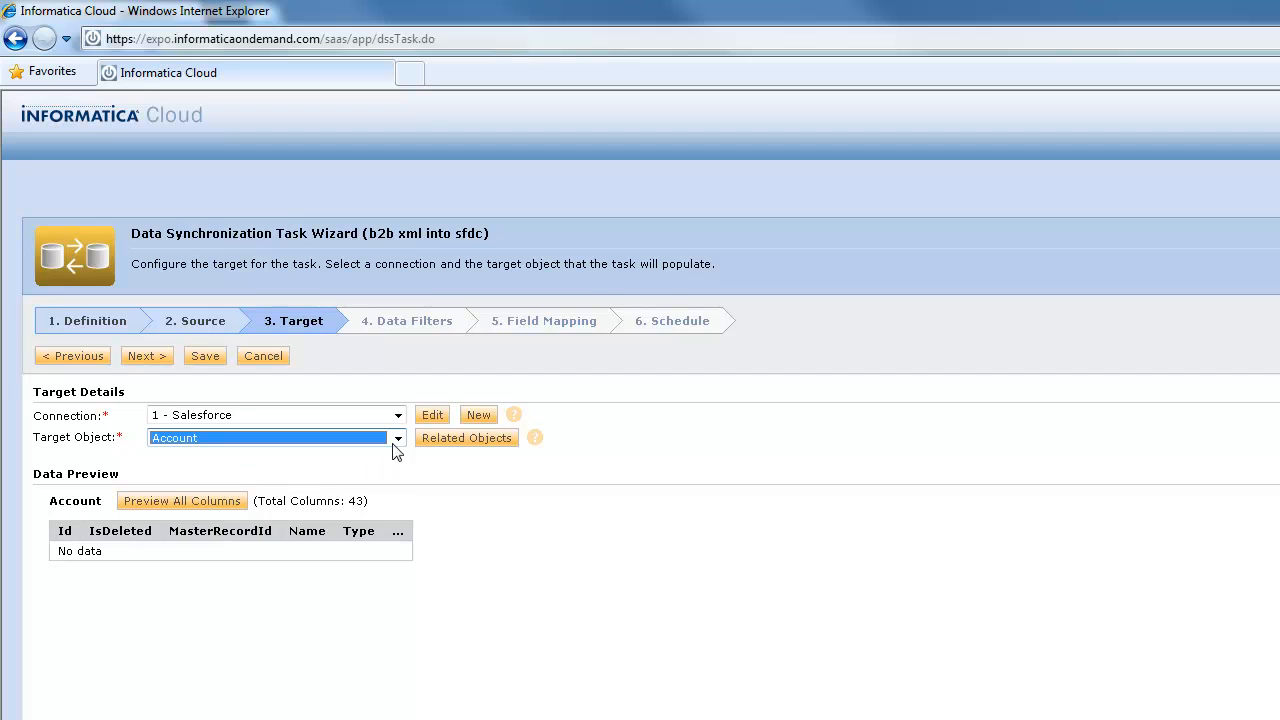
pyautogui.click(398, 438)
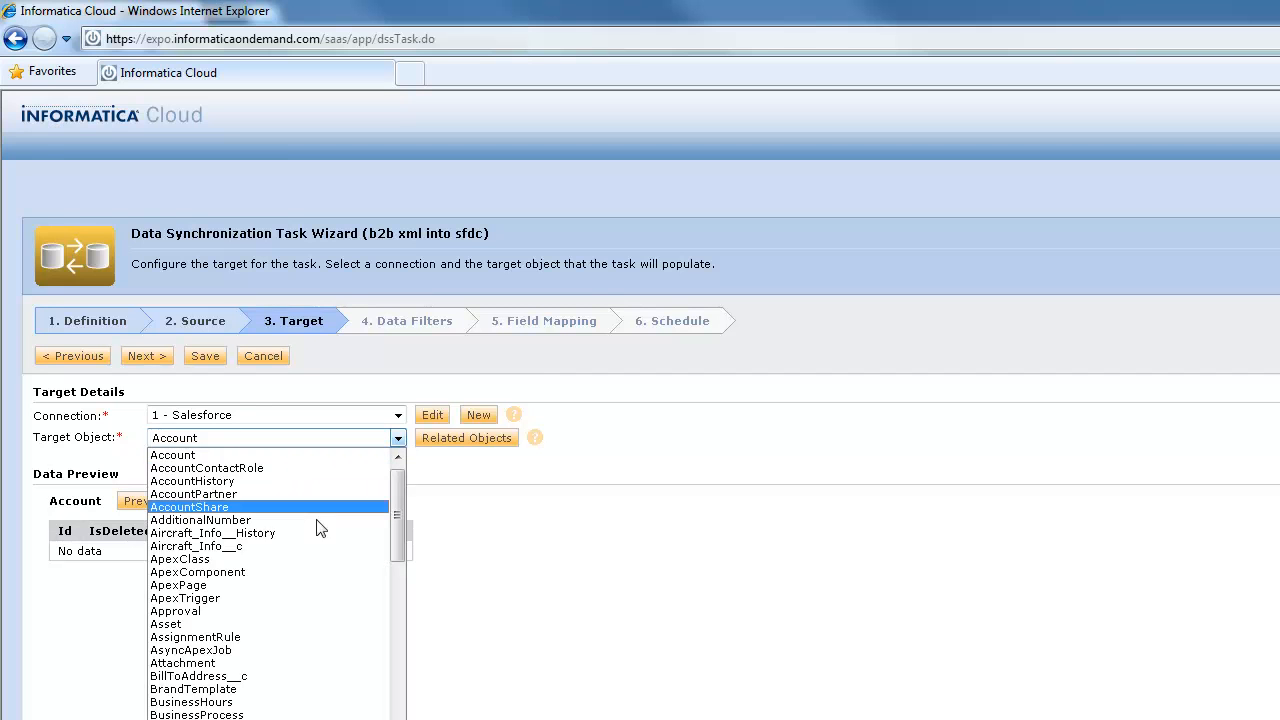
pyautogui.moveTo(295, 546)
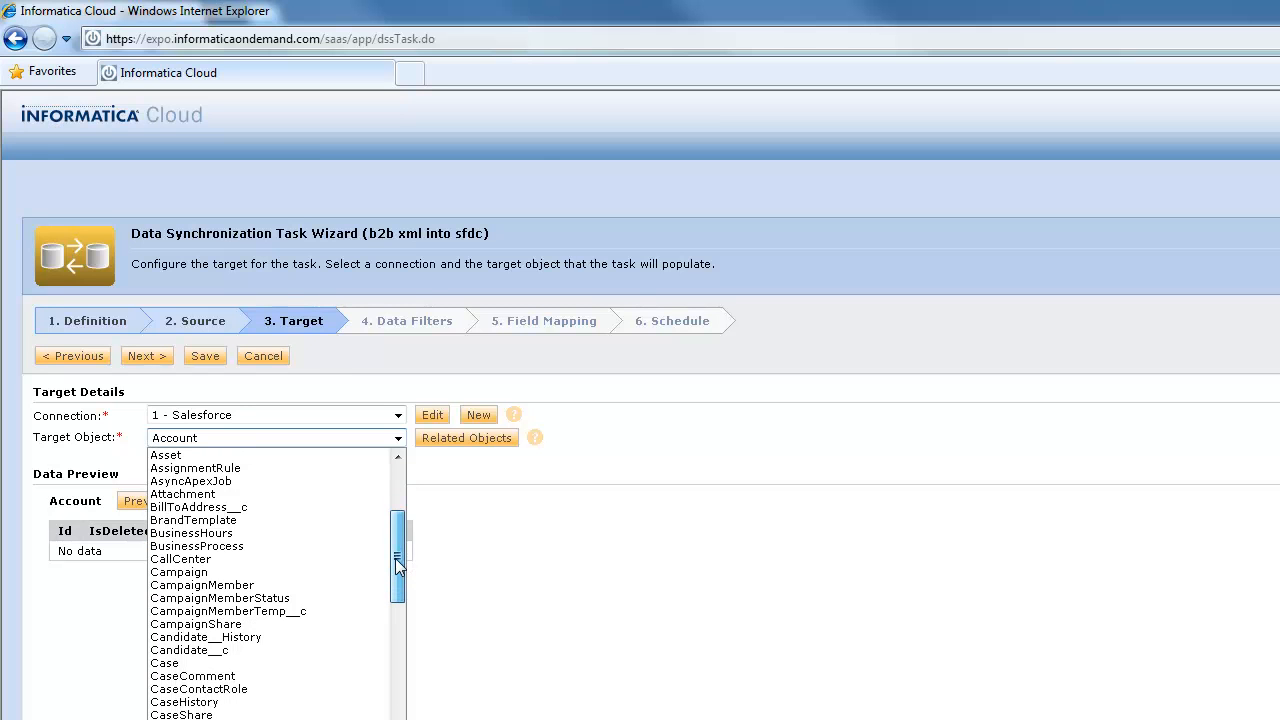
pyautogui.scroll(-3)
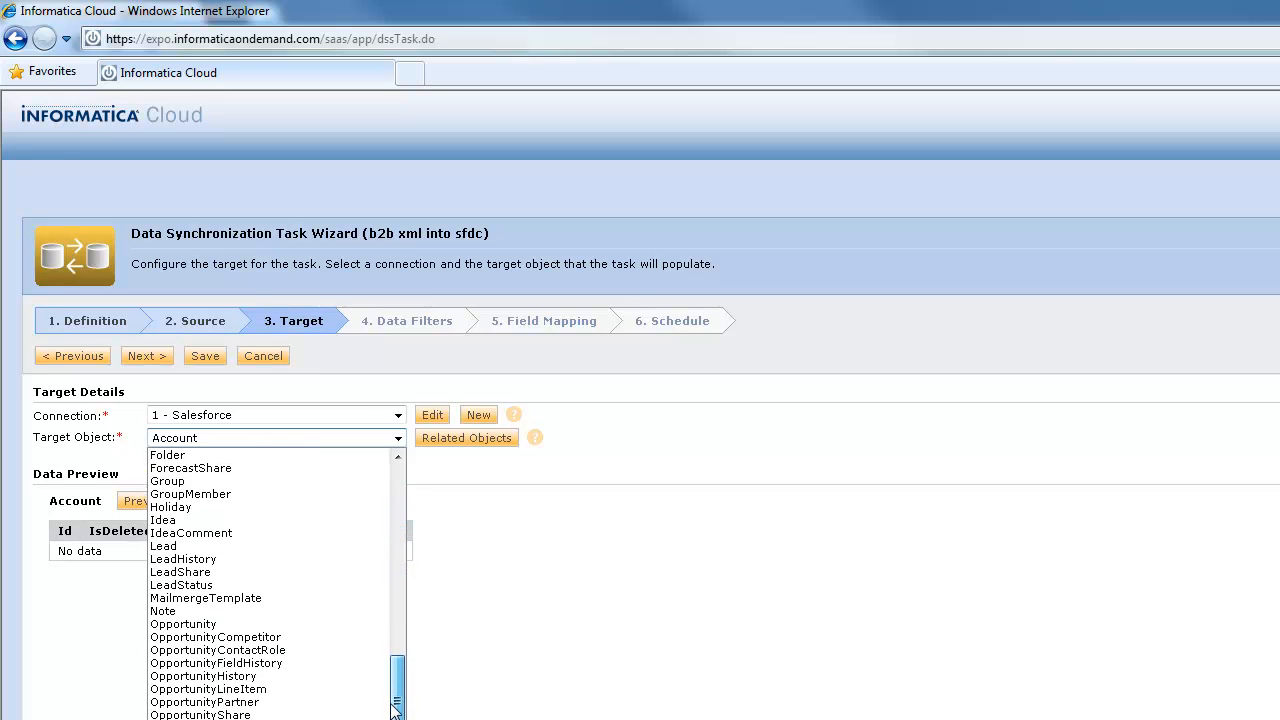
pyautogui.scroll(-3)
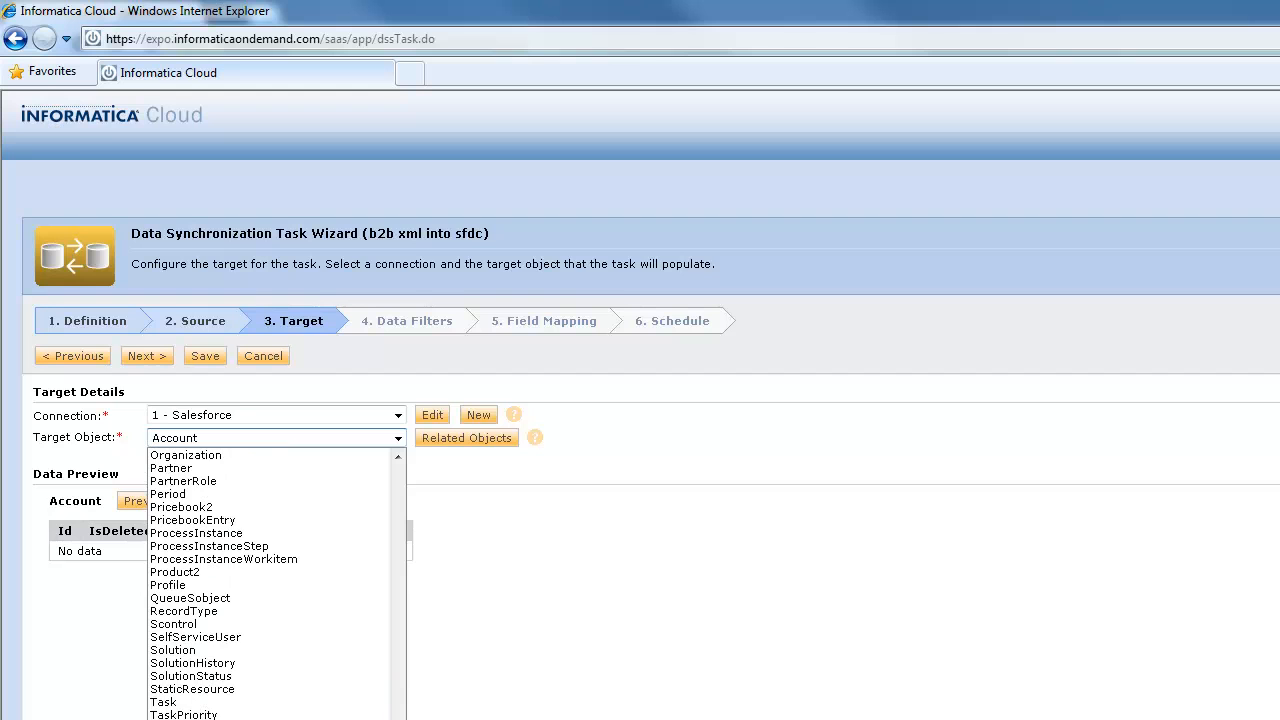
pyautogui.moveTo(547, 658)
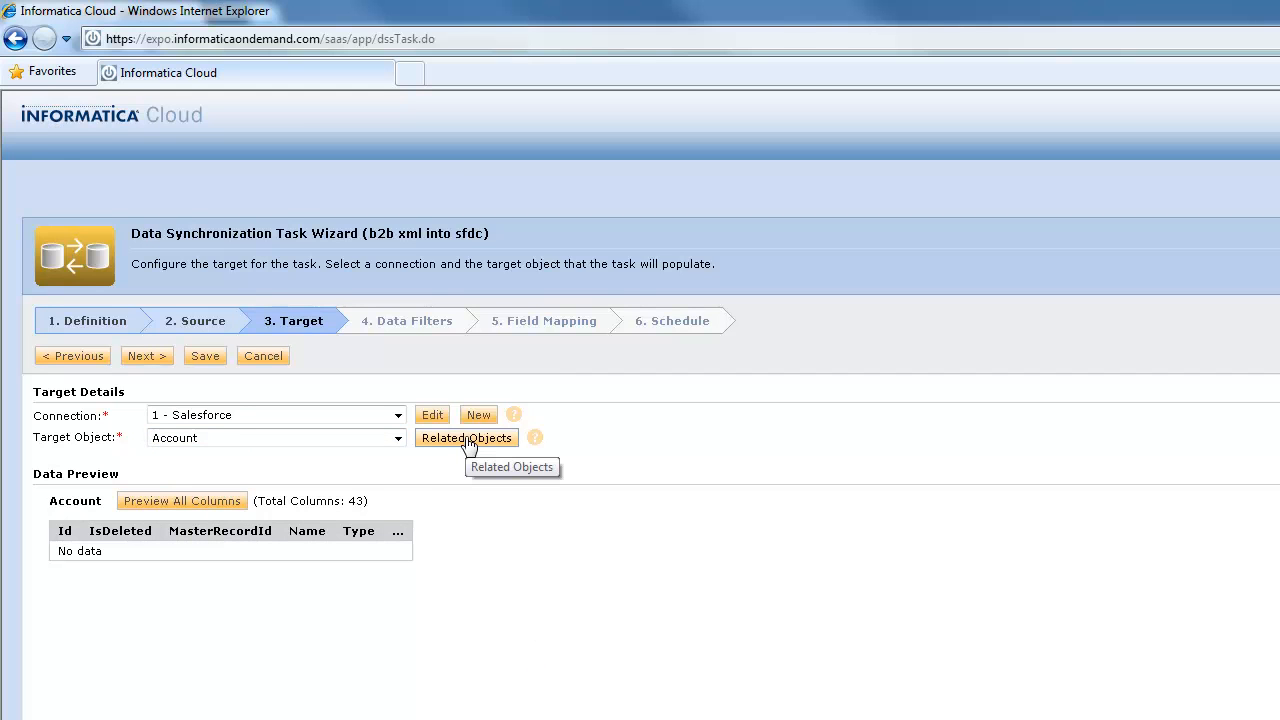
pyautogui.moveTo(461, 465)
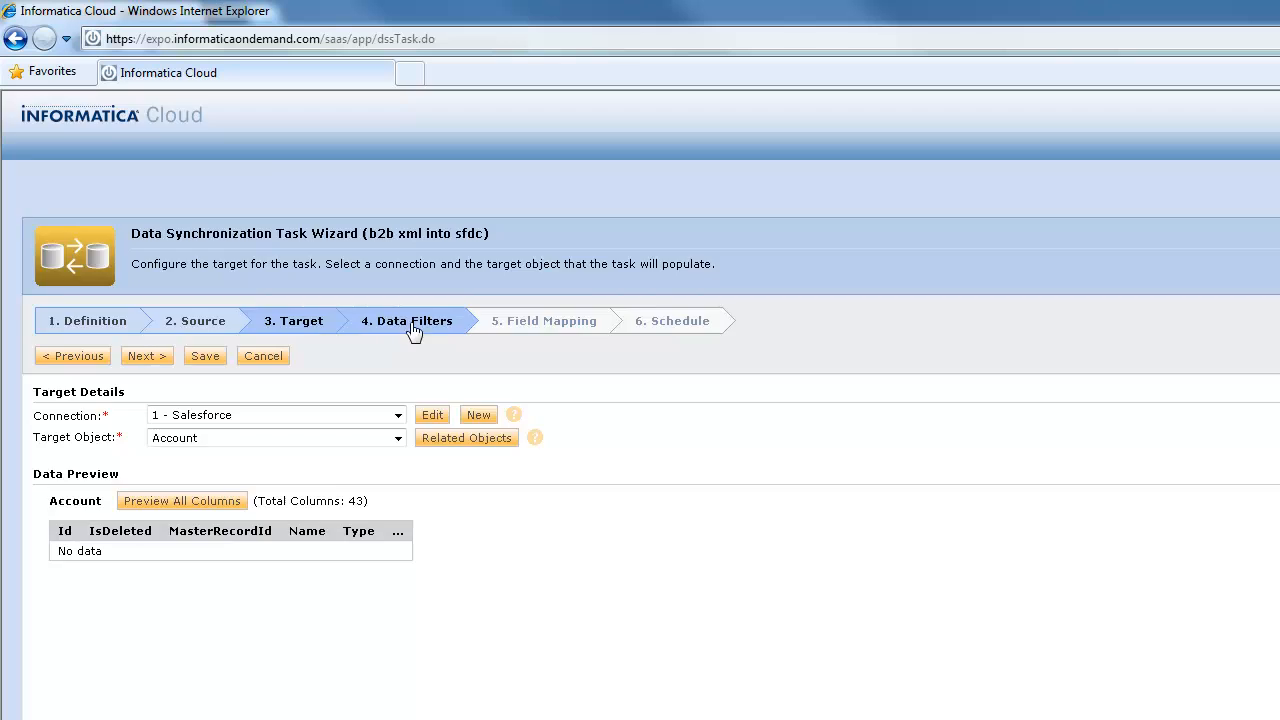
# - Advance past Data Filters to the Field Mapping step
pyautogui.click(406, 320)
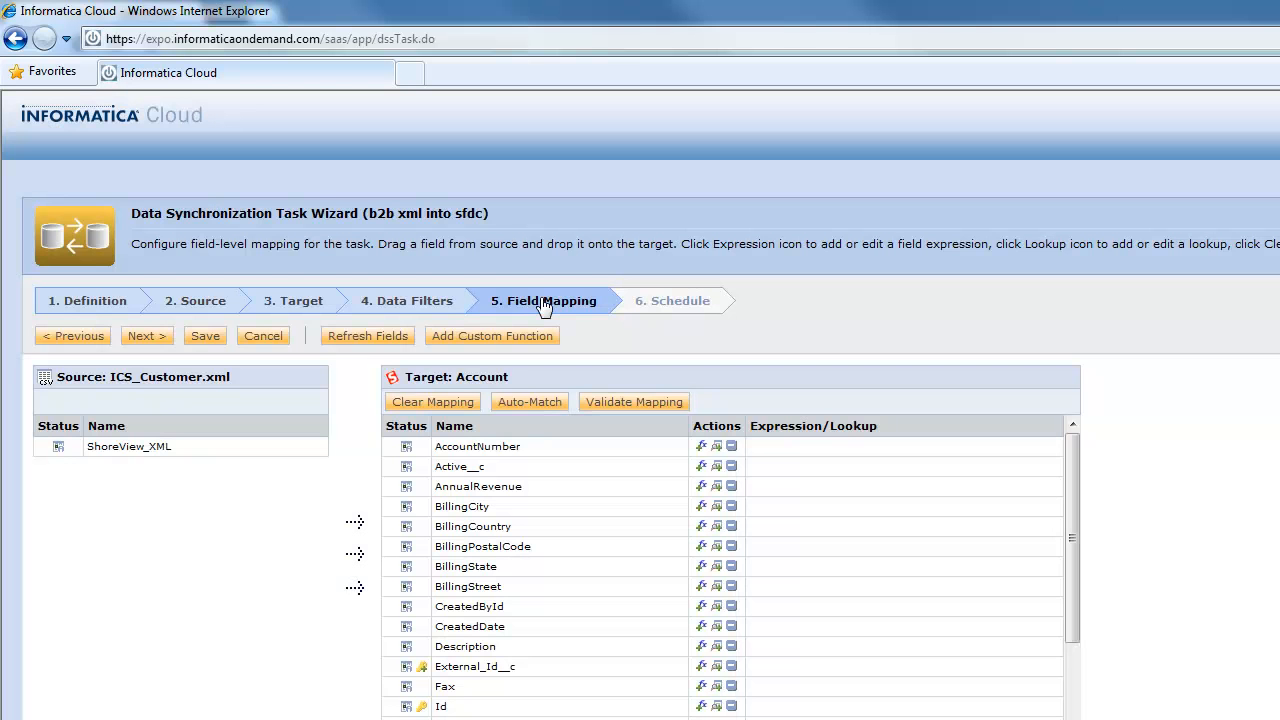
pyautogui.moveTo(575, 328)
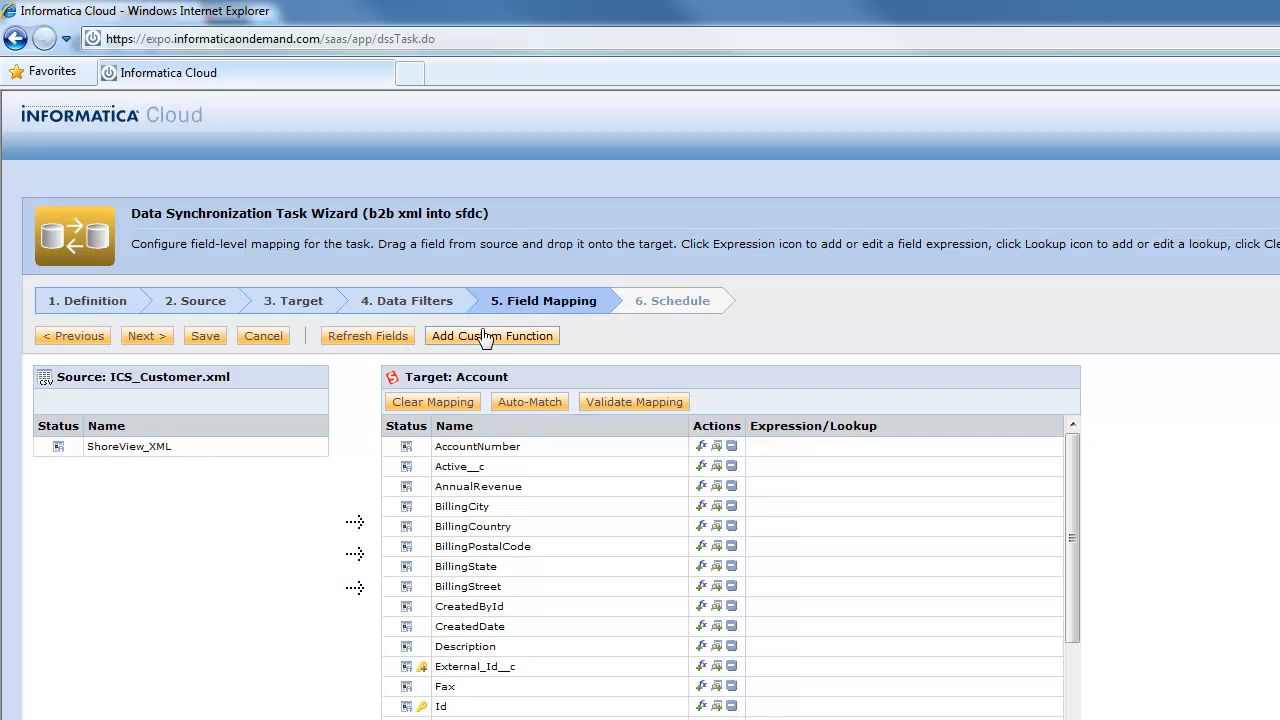
# - Add the SV_XML custom function and map ShoreView_XML into its DataInput
pyautogui.click(491, 335)
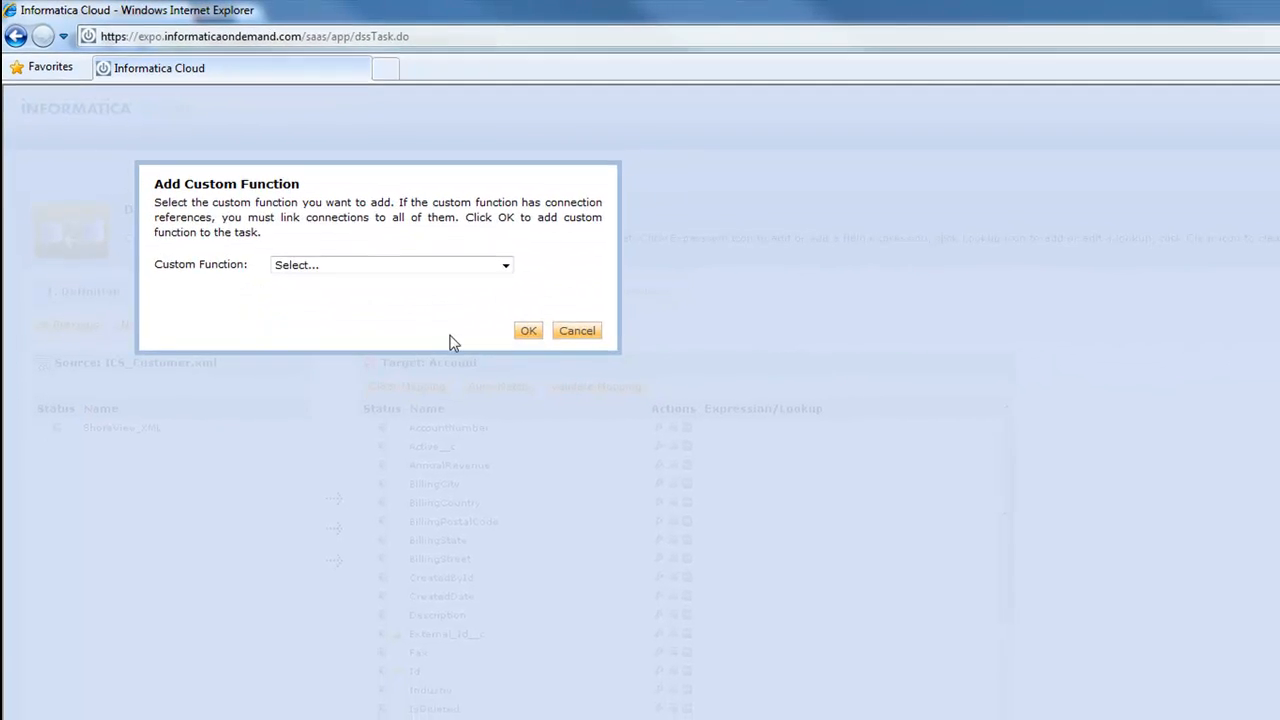
pyautogui.click(390, 264)
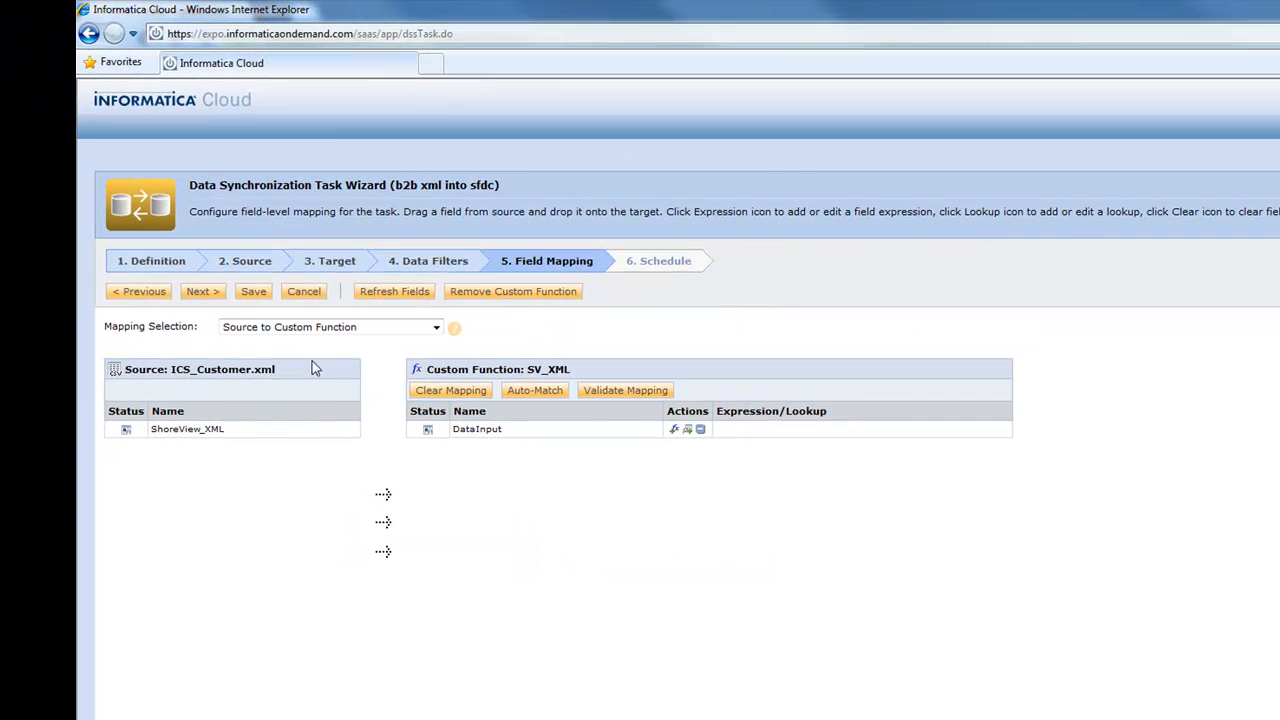
pyautogui.moveTo(245, 436)
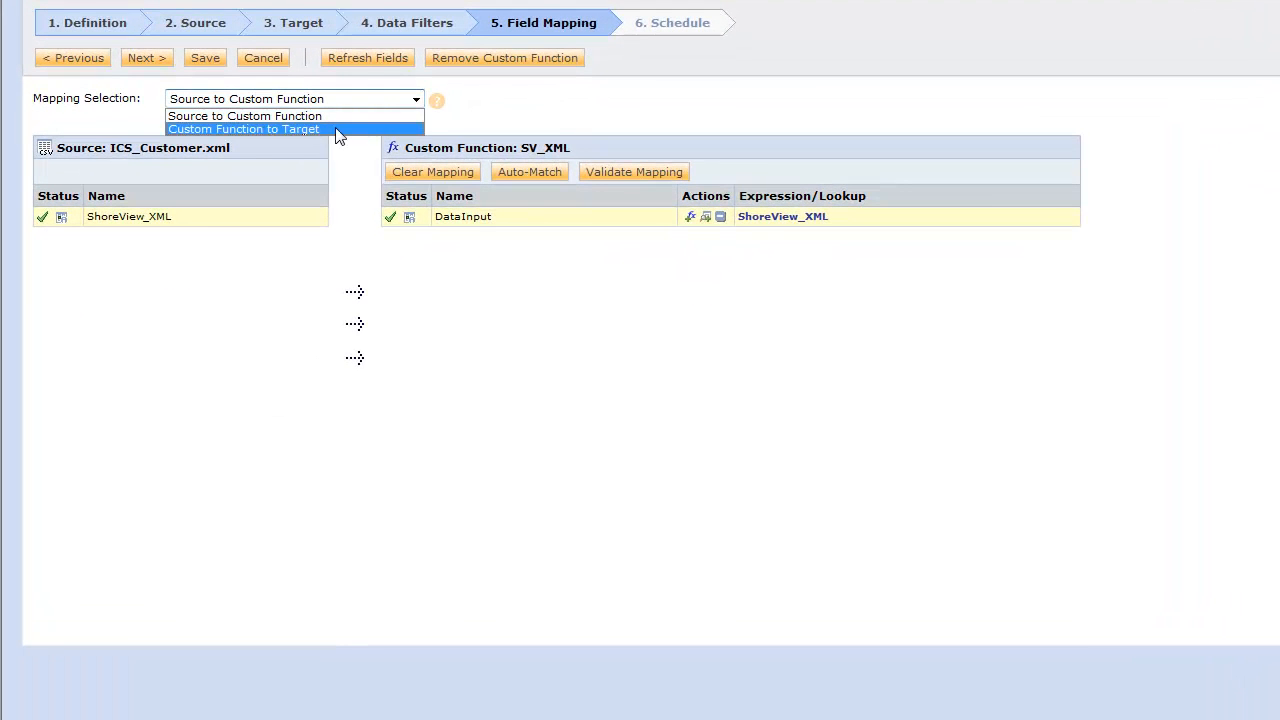
# - Map SV_XML BODCustomerId, City, ZipCode, State, Street, TeleFax, CustomerName to Account fields
pyautogui.click(243, 128)
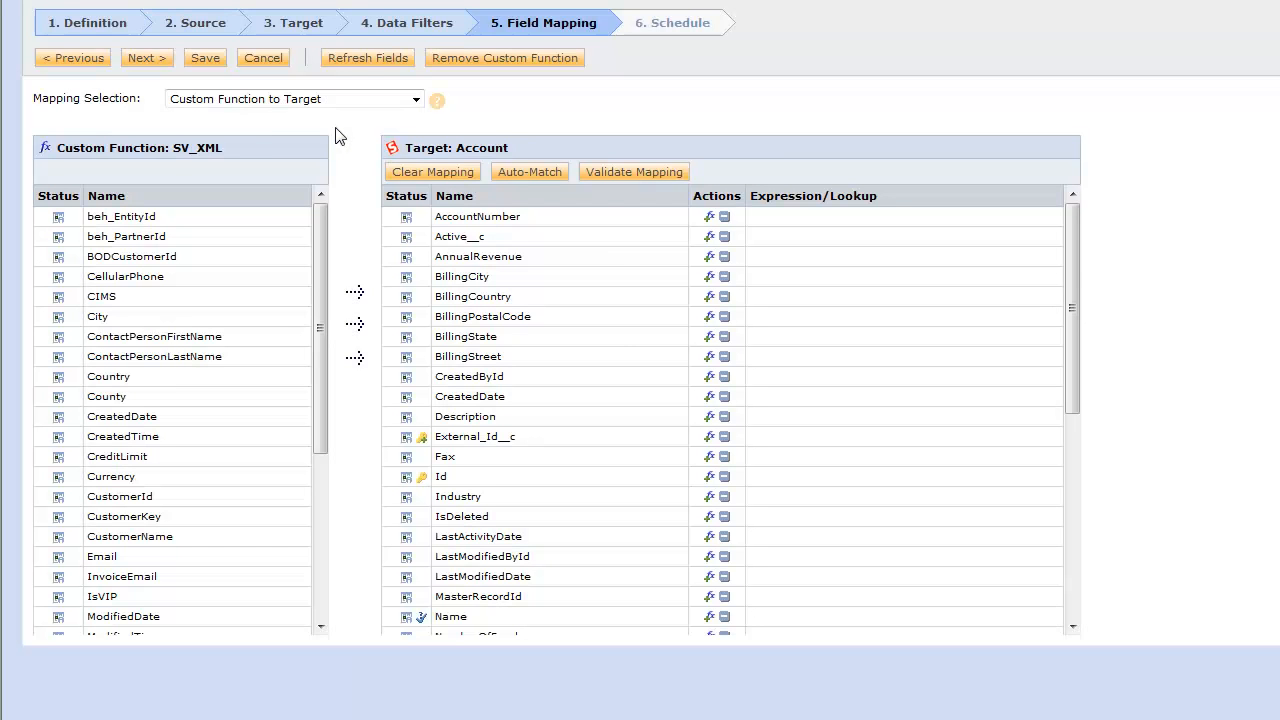
pyautogui.moveTo(517, 271)
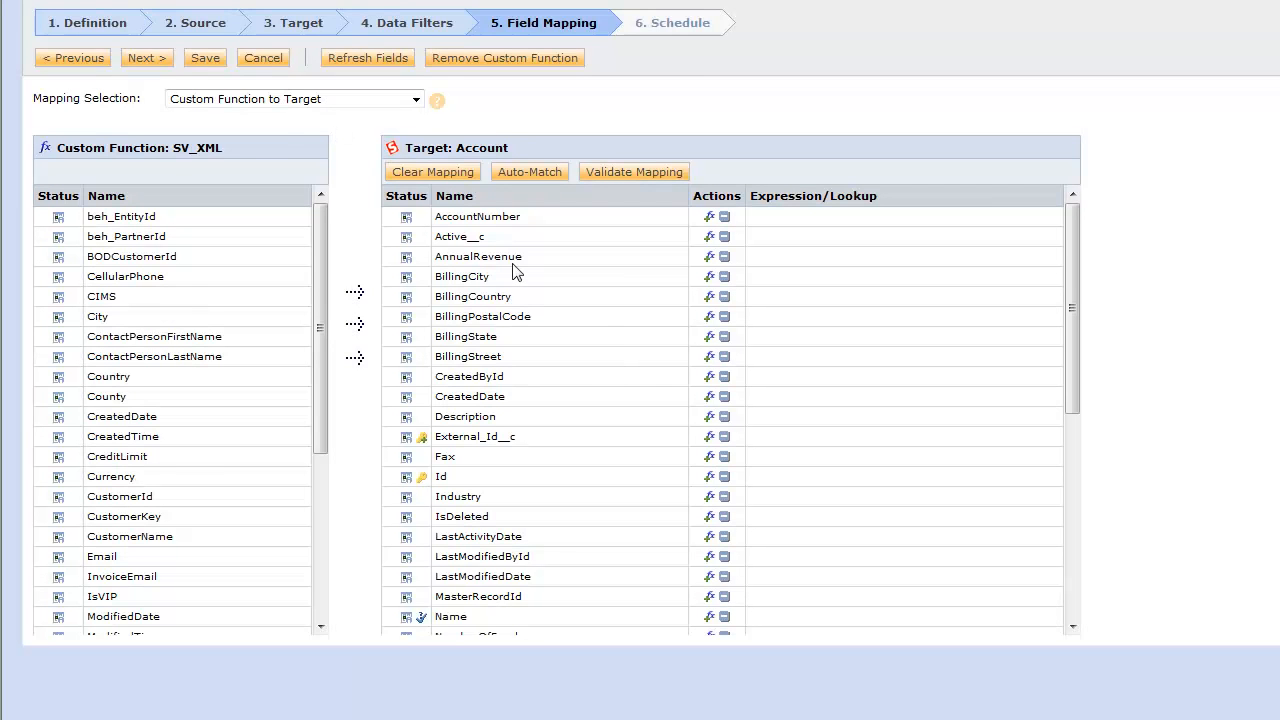
pyautogui.moveTo(250, 250)
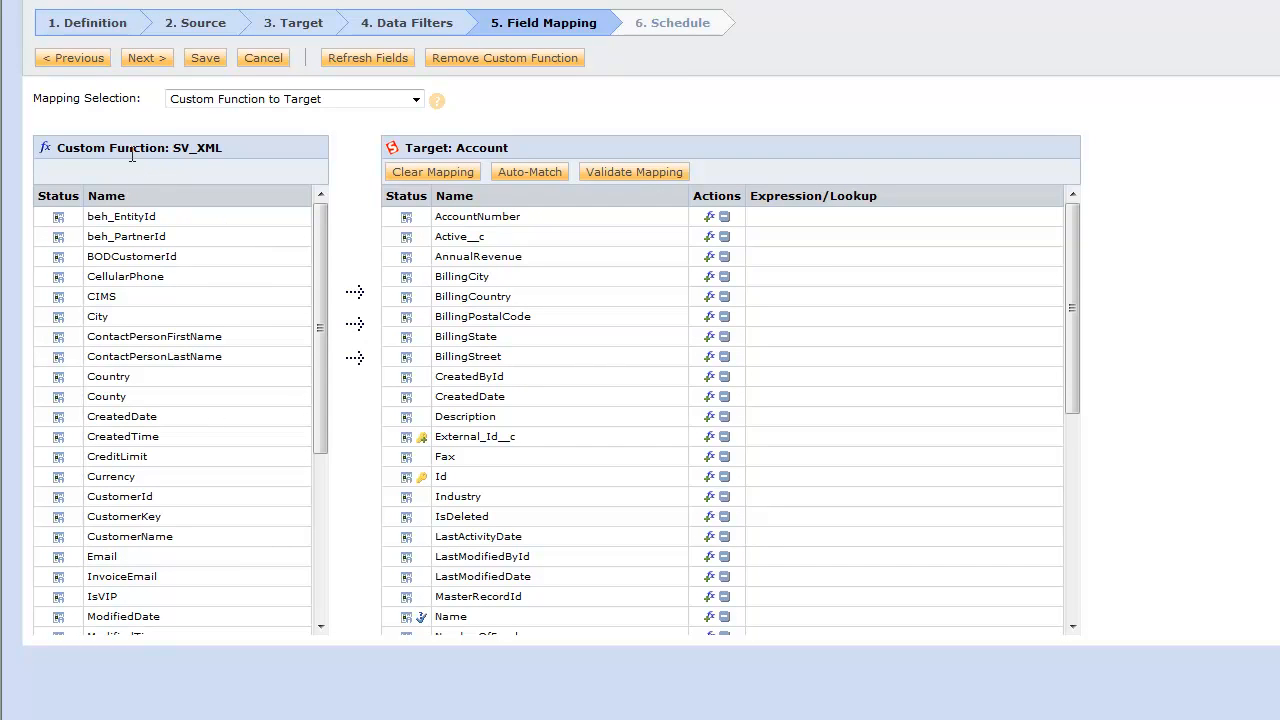
pyautogui.moveTo(185, 236)
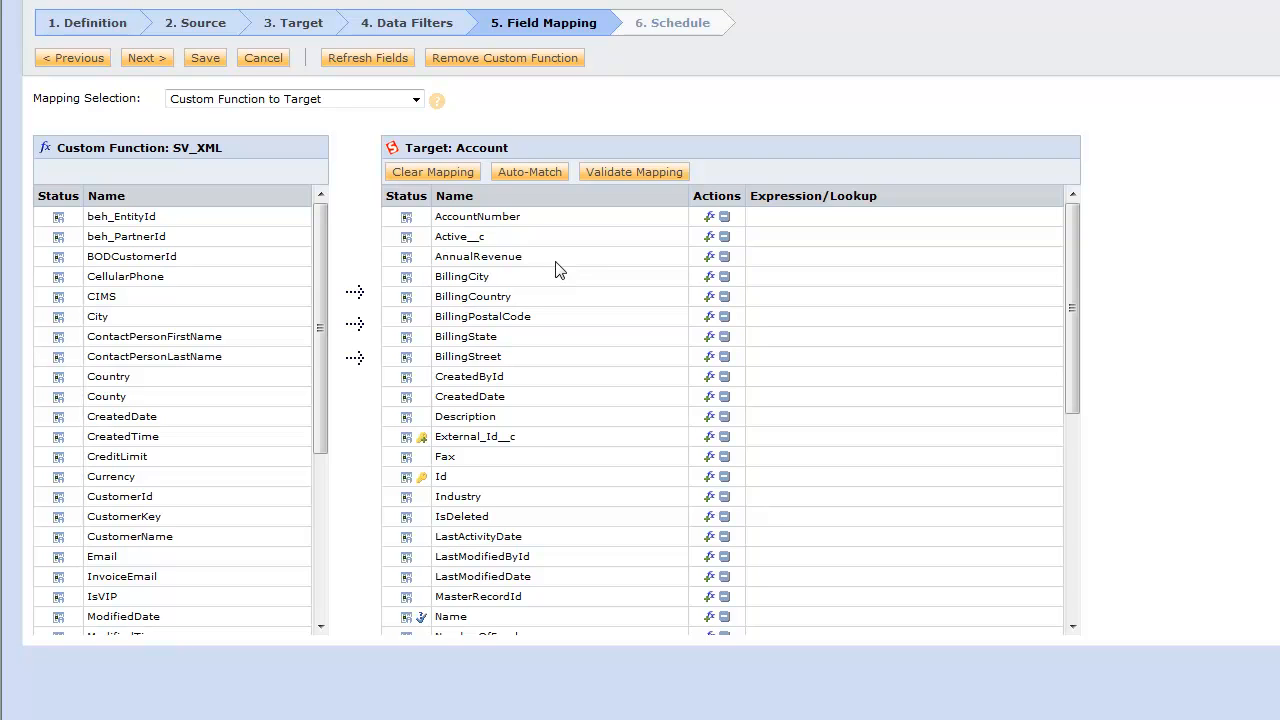
pyautogui.moveTo(135, 265)
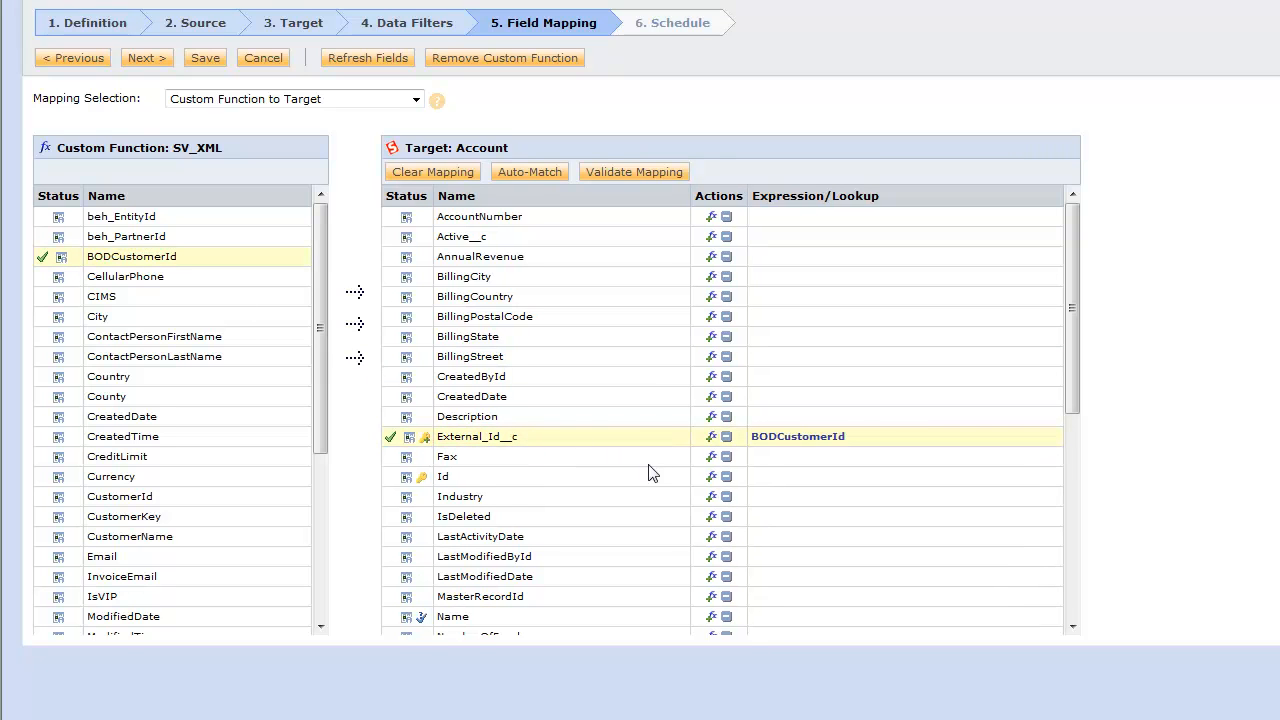
pyautogui.moveTo(383, 393)
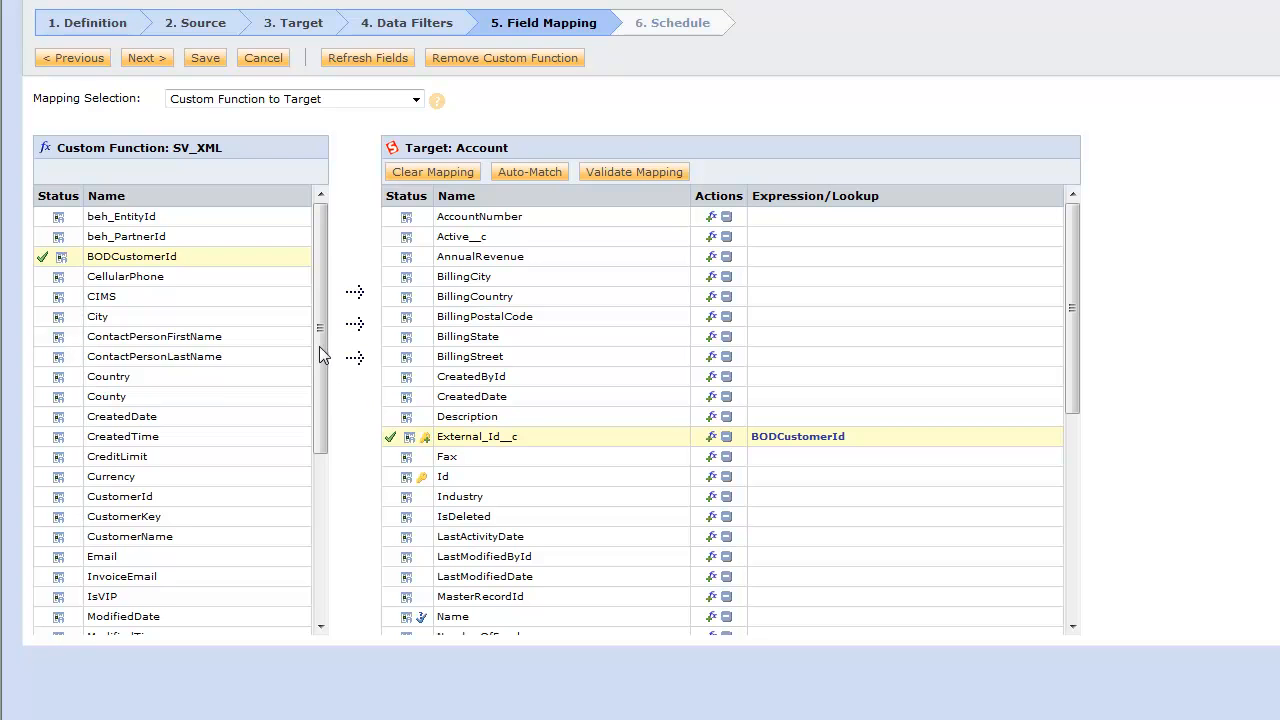
pyautogui.scroll(-3)
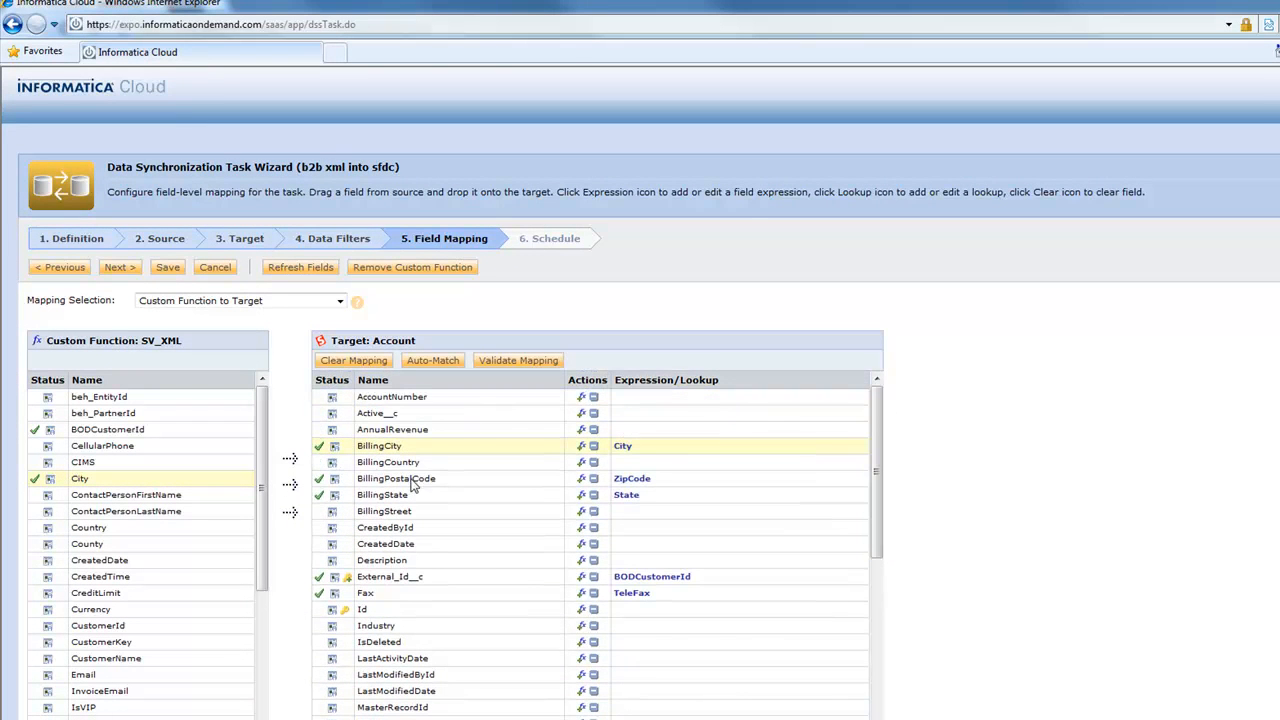
pyautogui.scroll(-3)
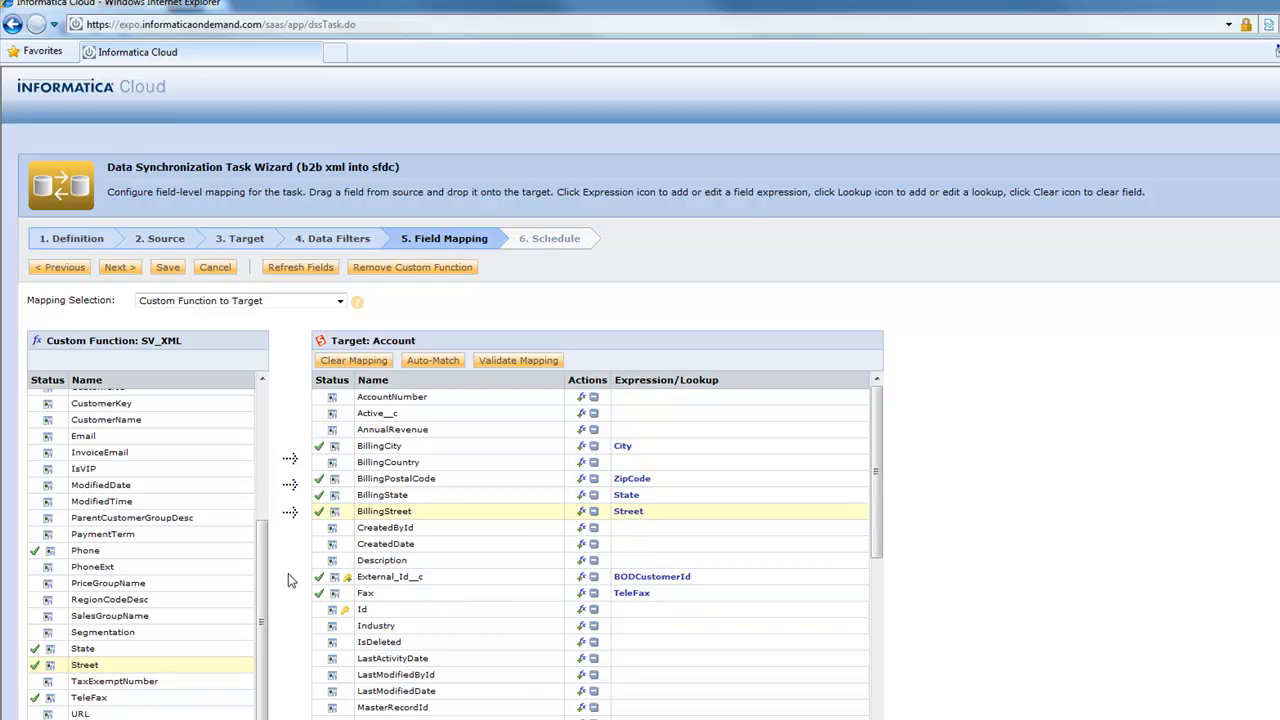
pyautogui.scroll(-3)
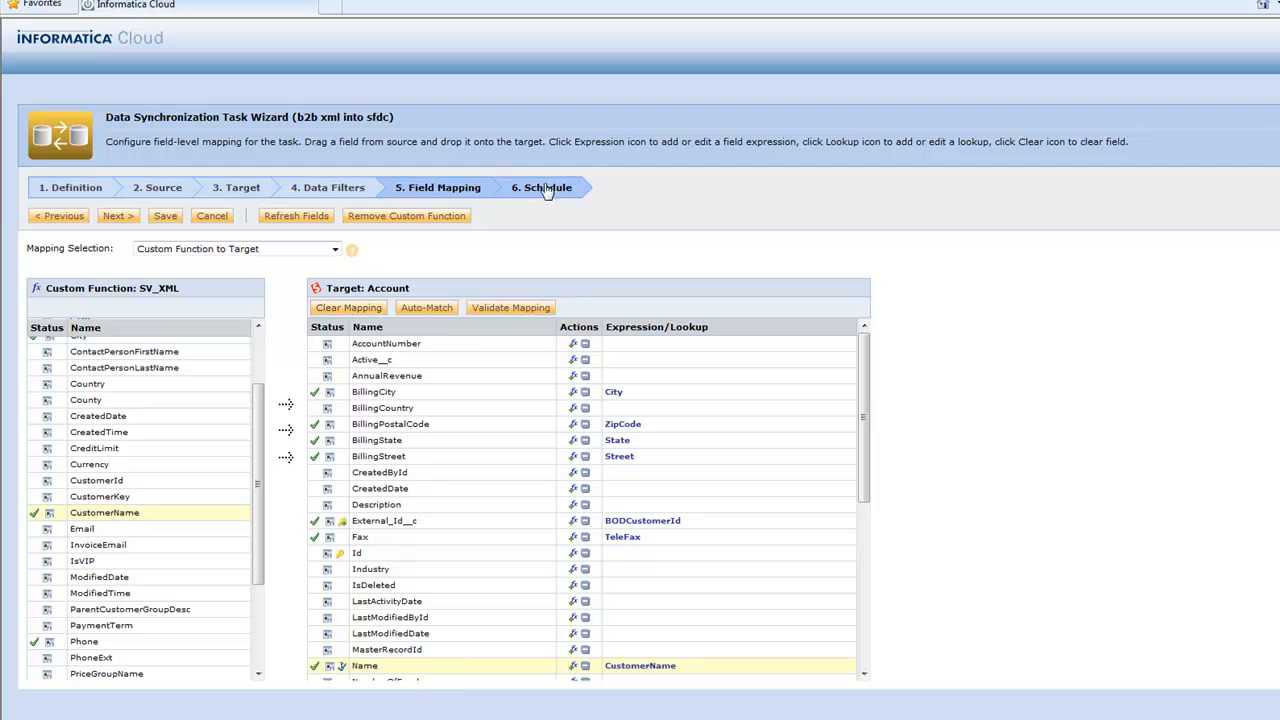
# - Save the 'b2b xml into sfdc' task with no schedule selected
pyautogui.click(541, 187)
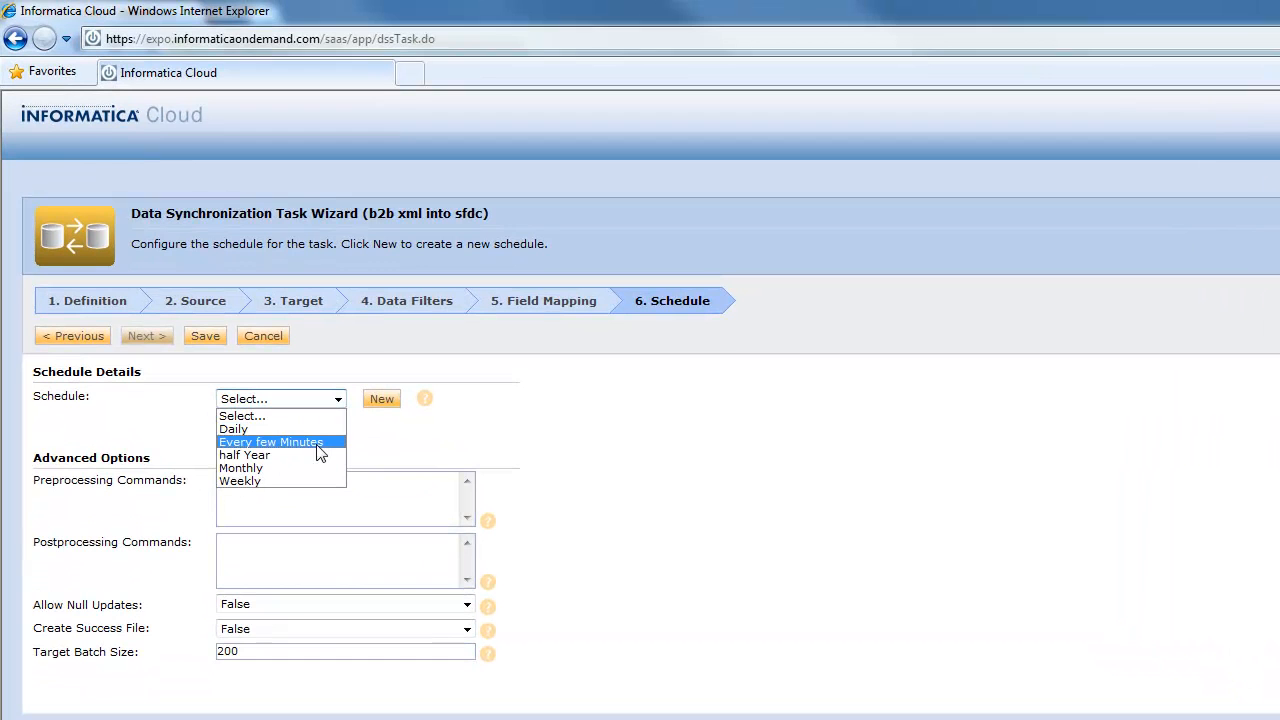
pyautogui.moveTo(323, 452)
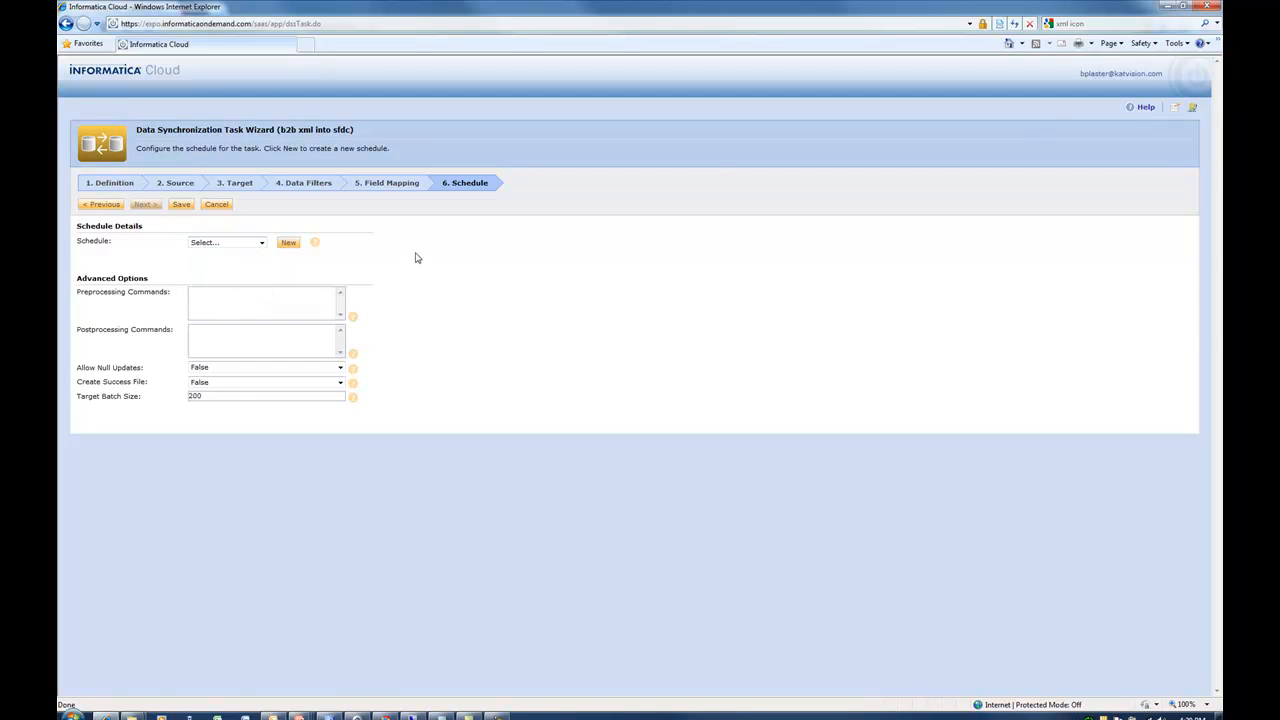
pyautogui.moveTo(408, 253)
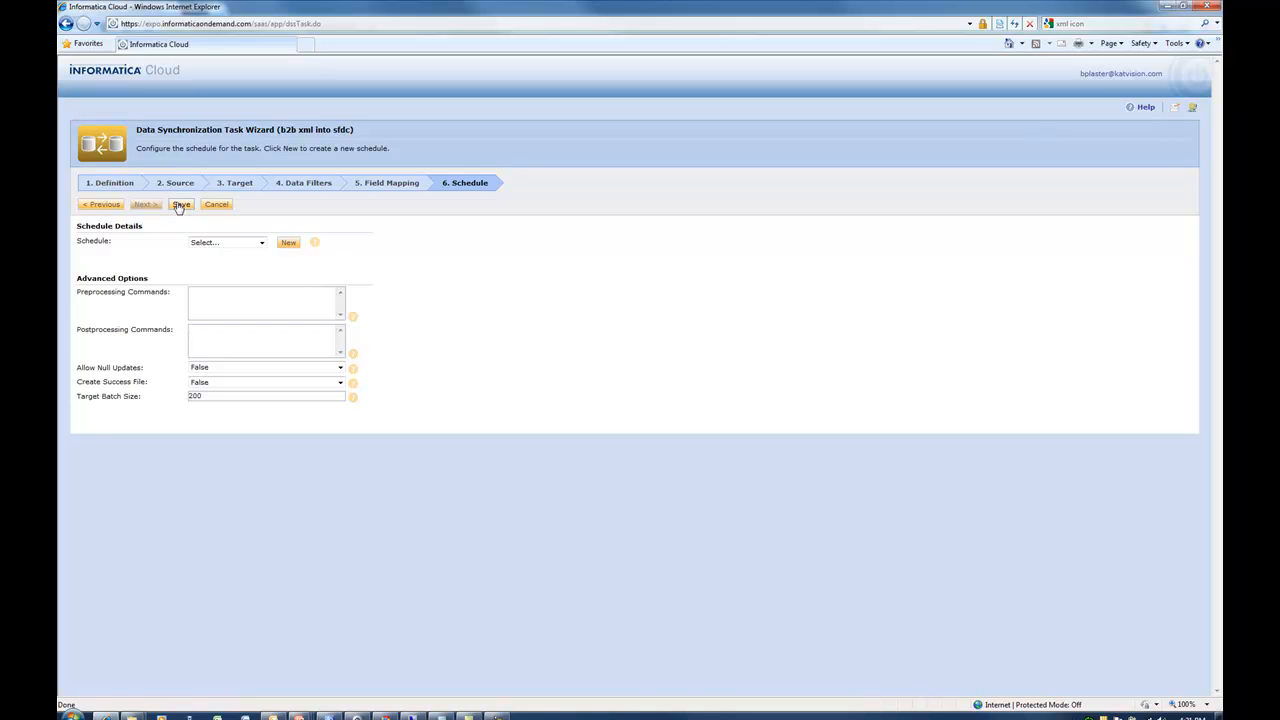
pyautogui.click(181, 204)
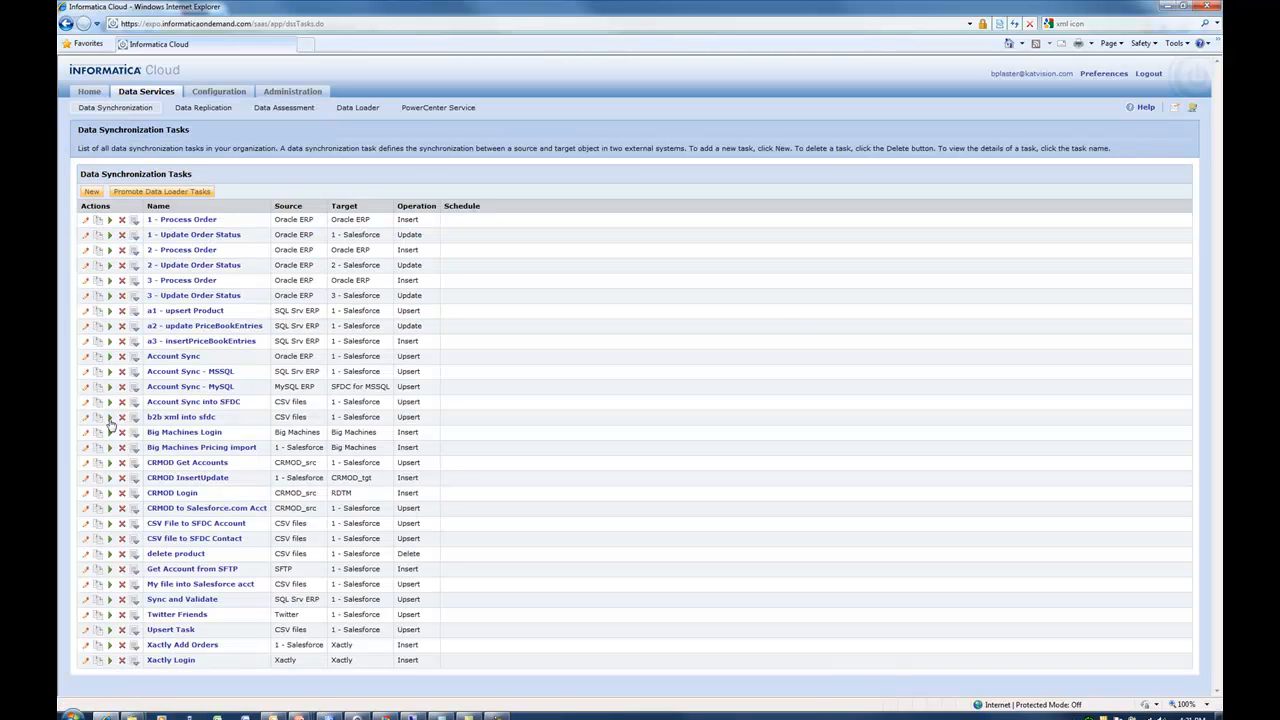
pyautogui.moveTo(687, 416)
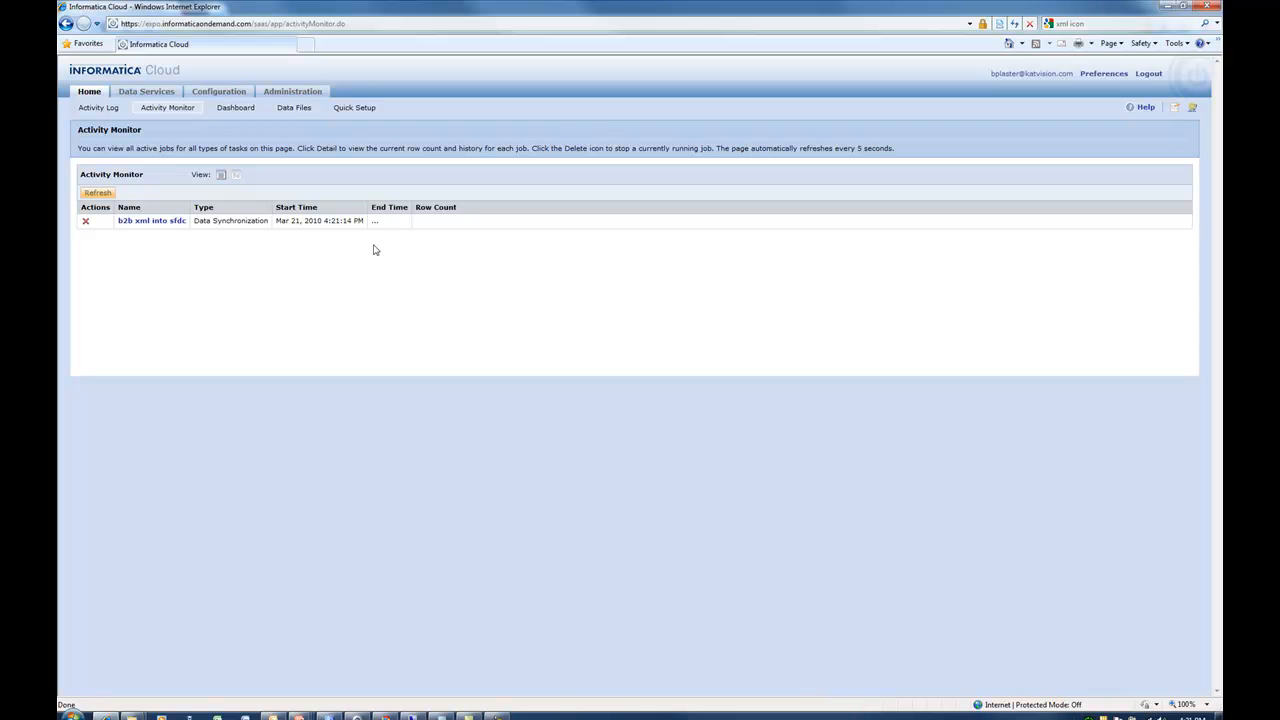
pyautogui.moveTo(157, 202)
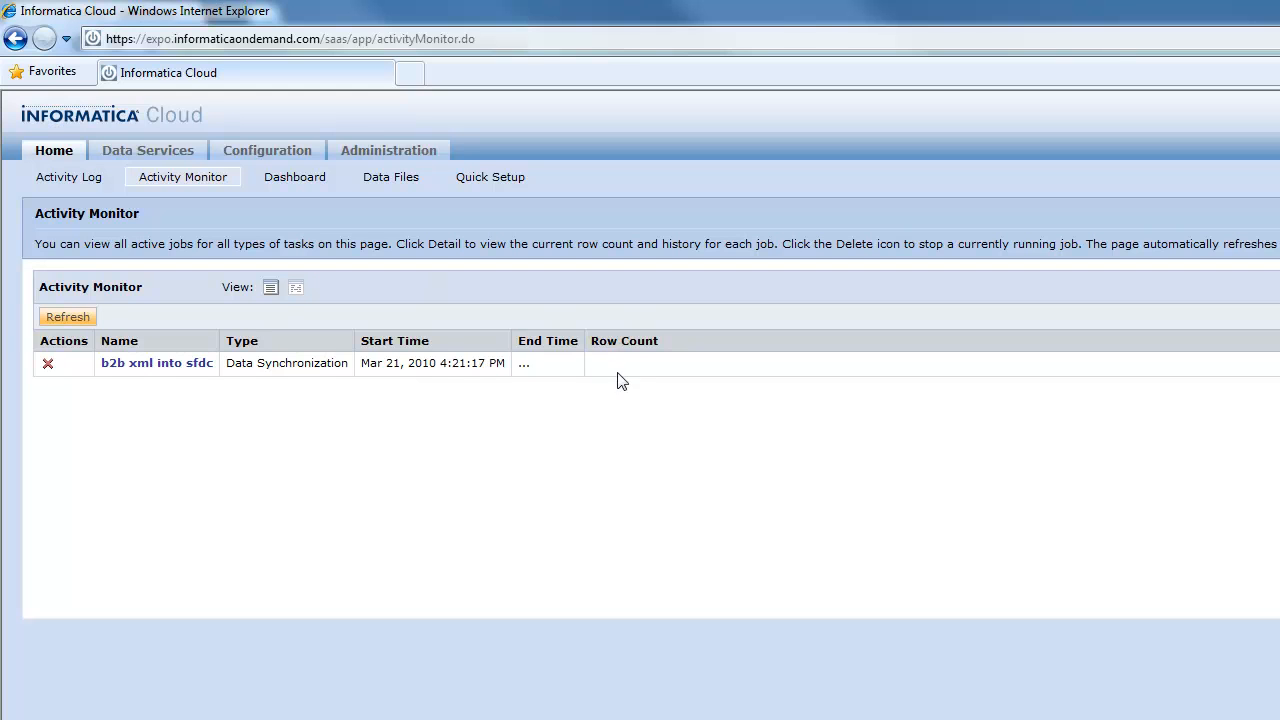
pyautogui.moveTo(672, 377)
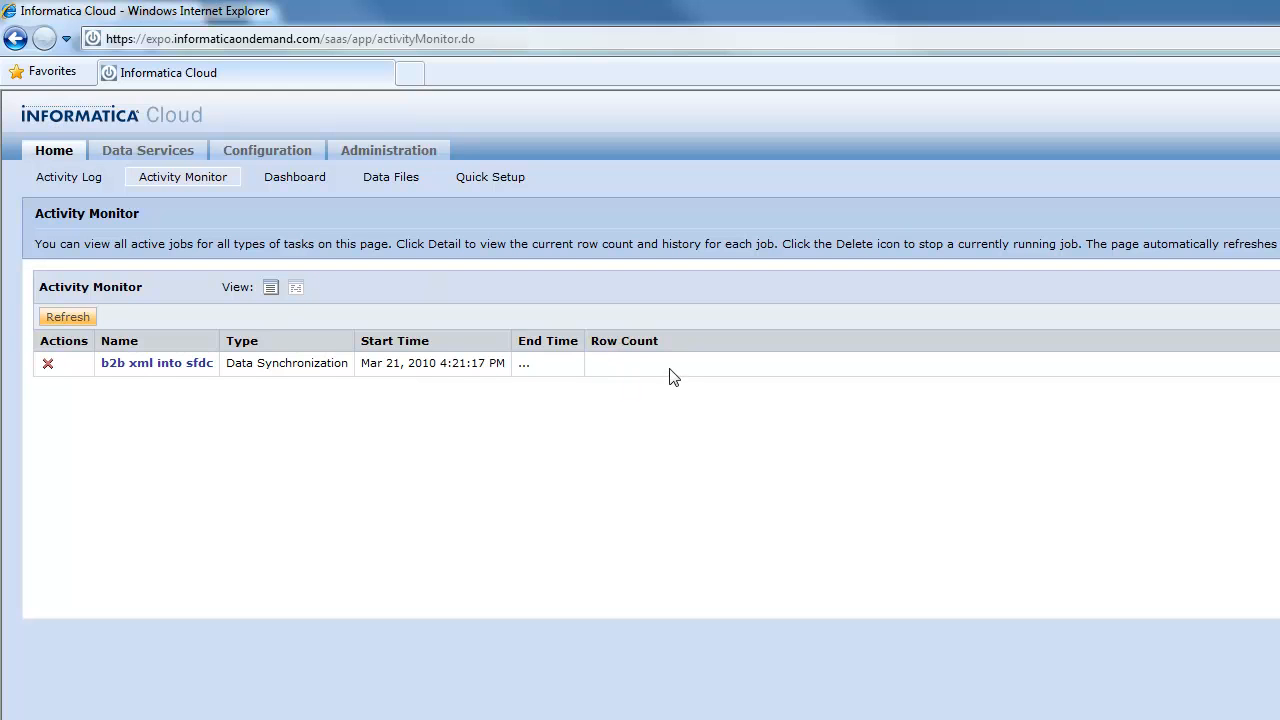
pyautogui.moveTo(658, 388)
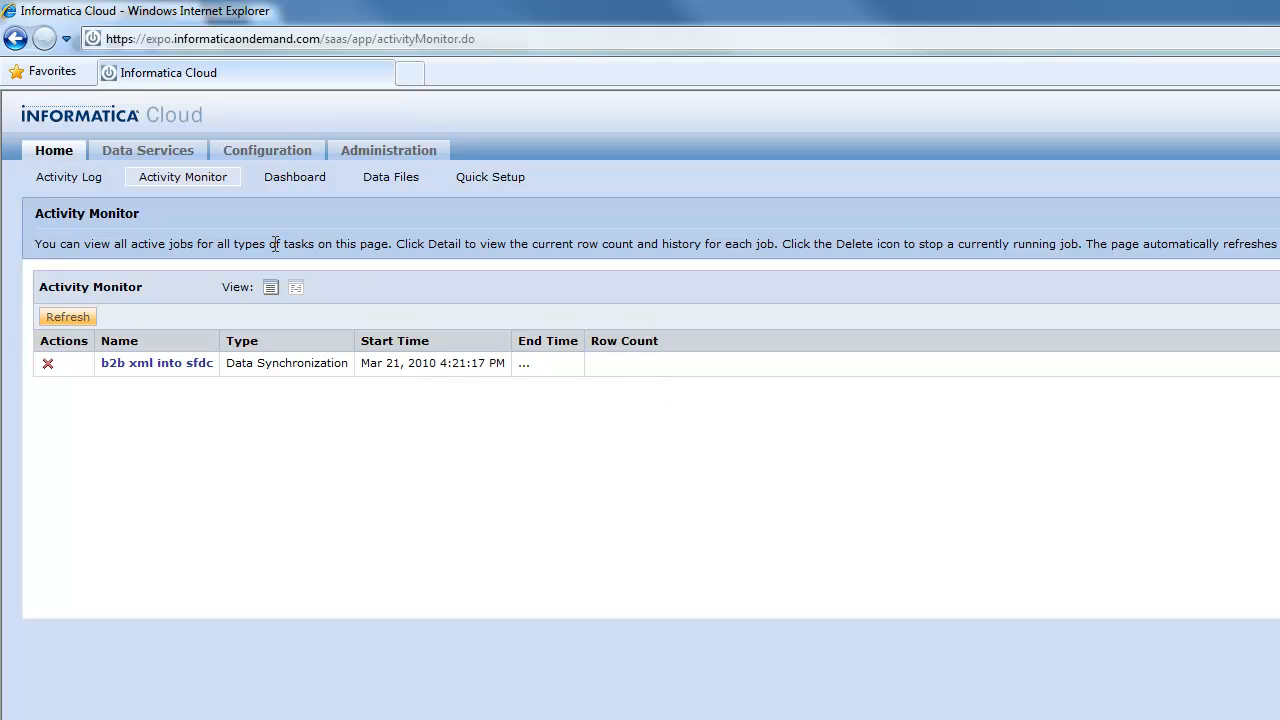
# - Monitor the 'b2b xml into sfdc' job until it shows 1 row processed
pyautogui.click(68, 177)
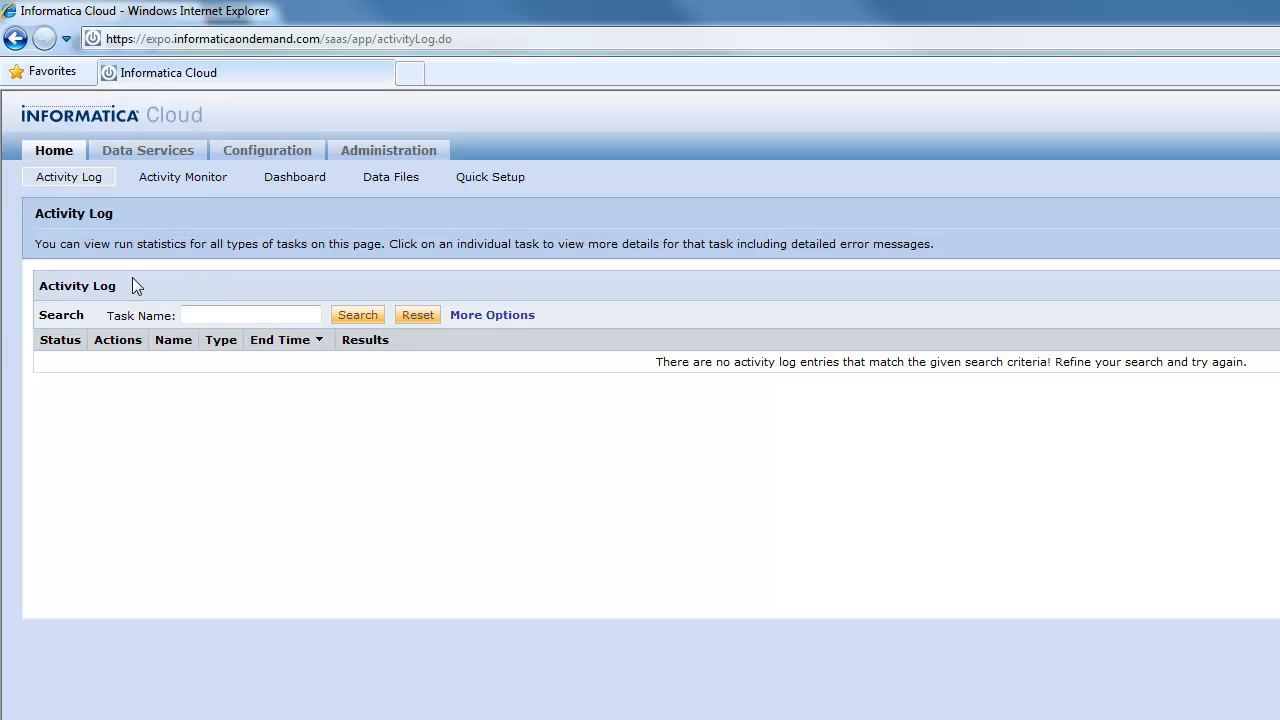
pyautogui.moveTo(183, 177)
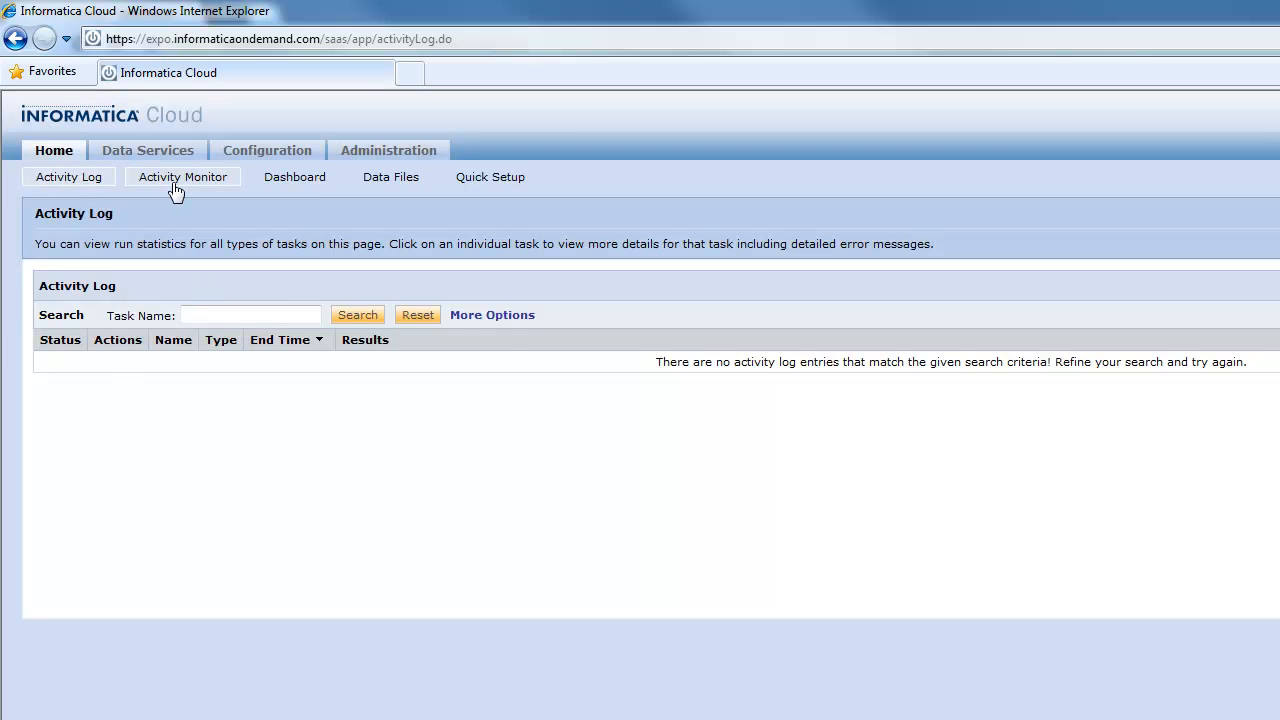
pyautogui.click(182, 177)
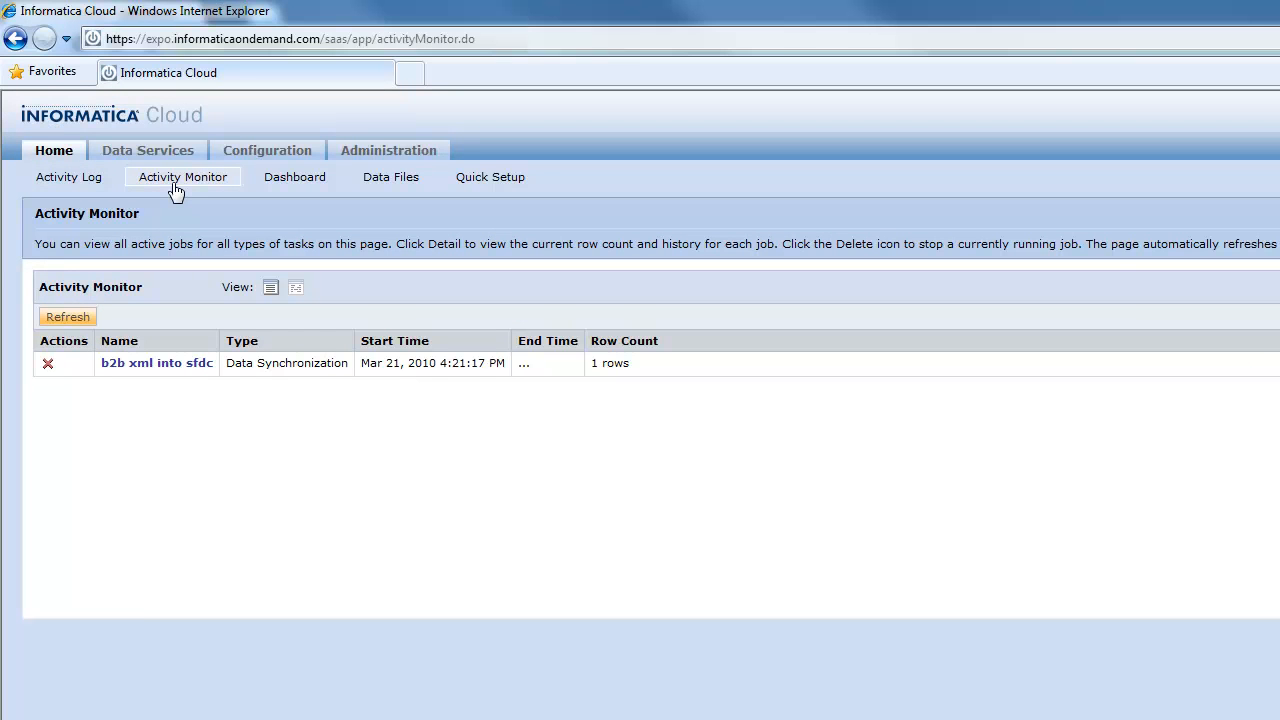
pyautogui.click(68, 177)
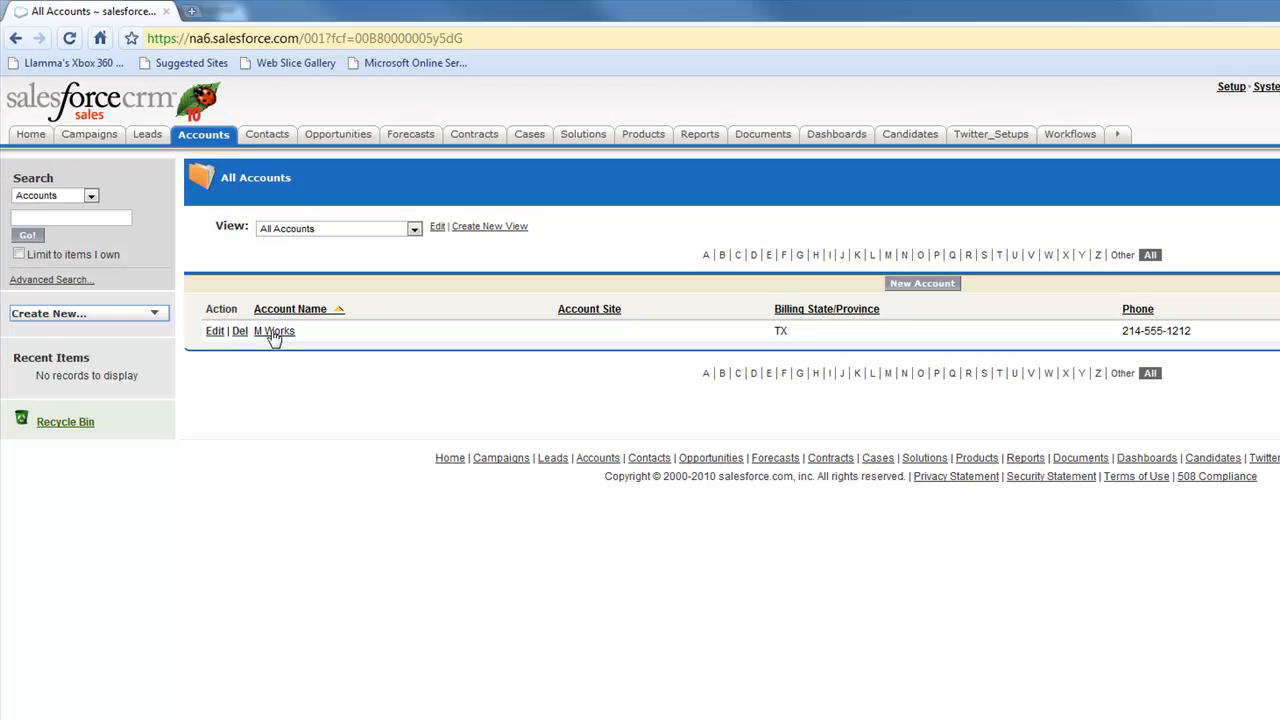
# - Open the M Works account record to view external ID M12345, Texas billing address, phone and fax
pyautogui.click(274, 331)
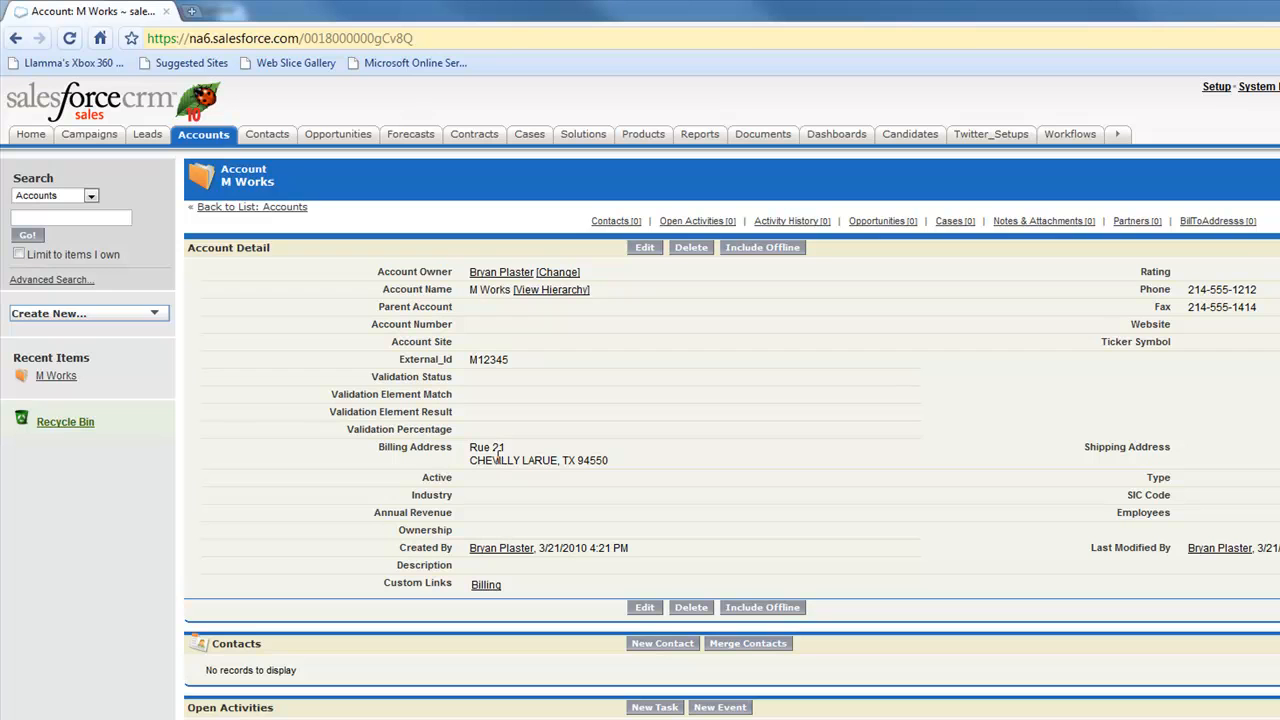
pyautogui.moveTo(1003, 523)
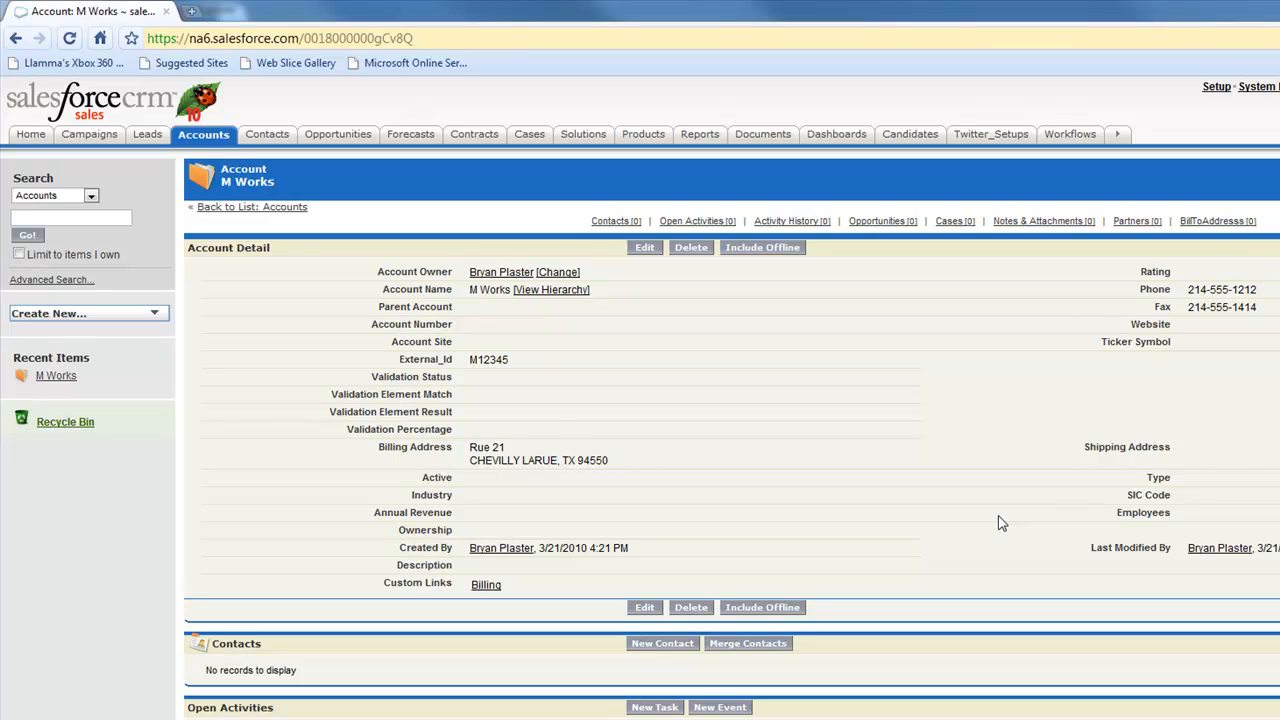
pyautogui.moveTo(558, 430)
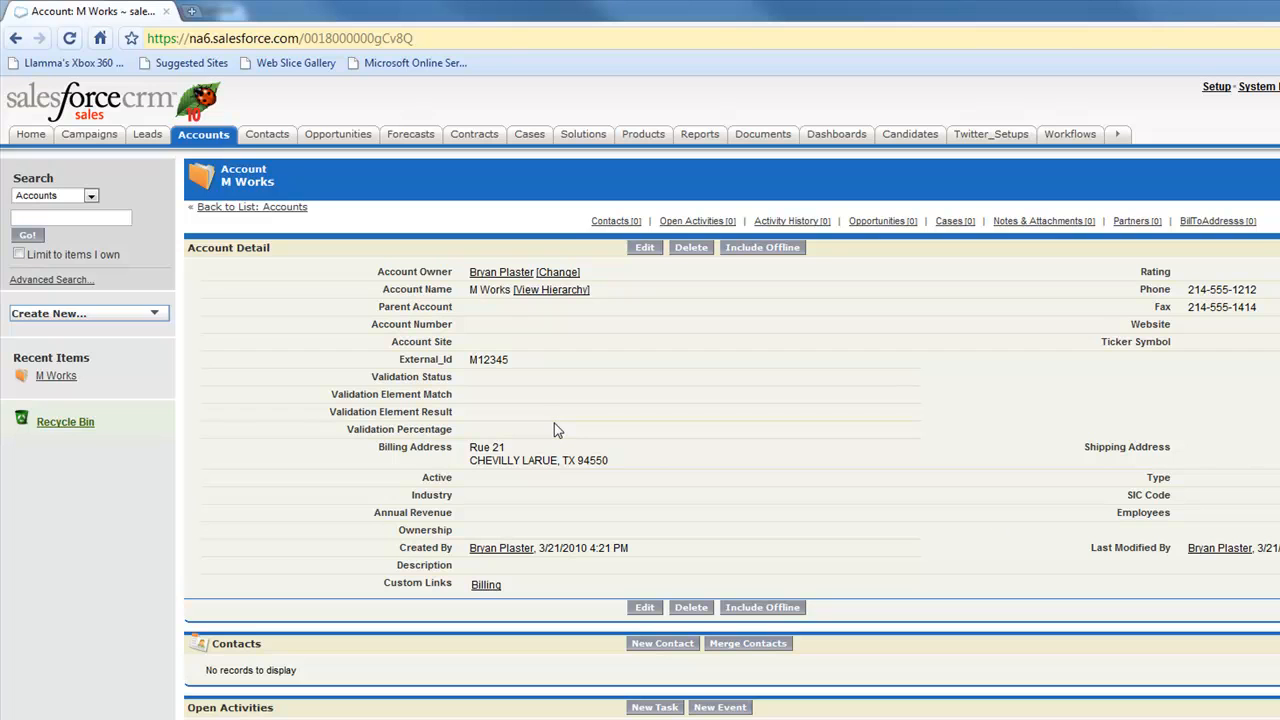
pyautogui.moveTo(770, 447)
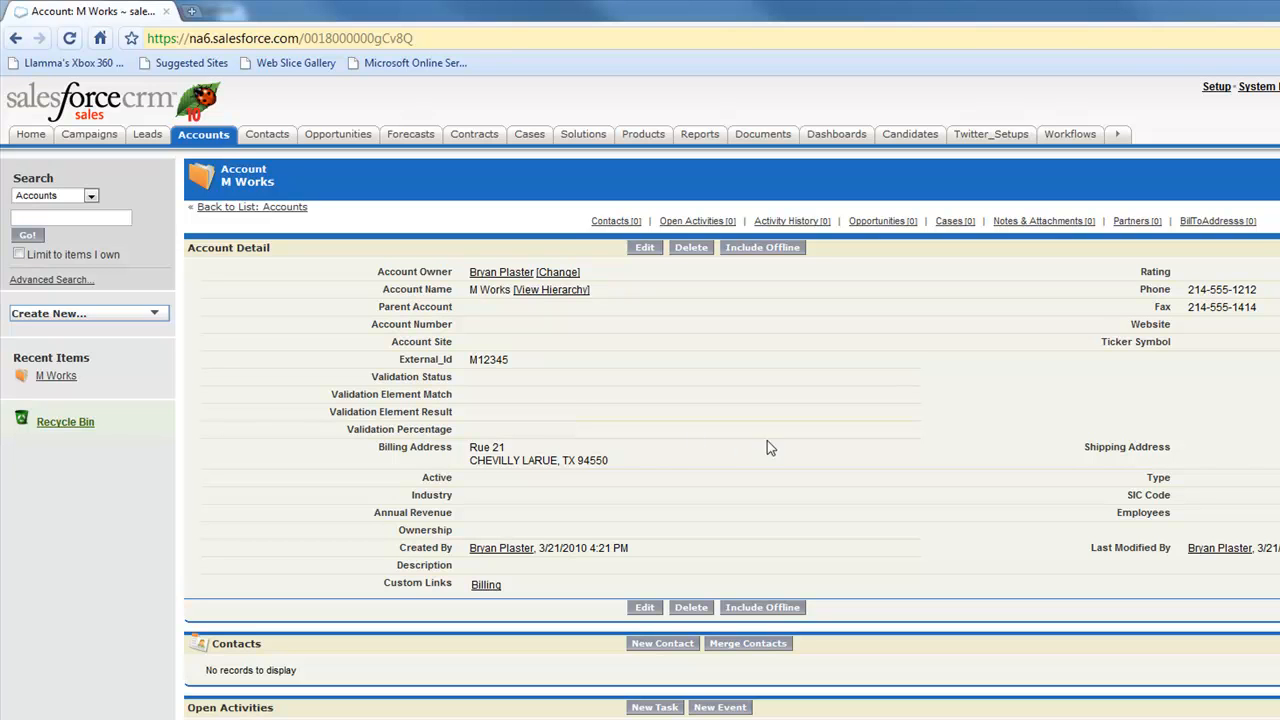